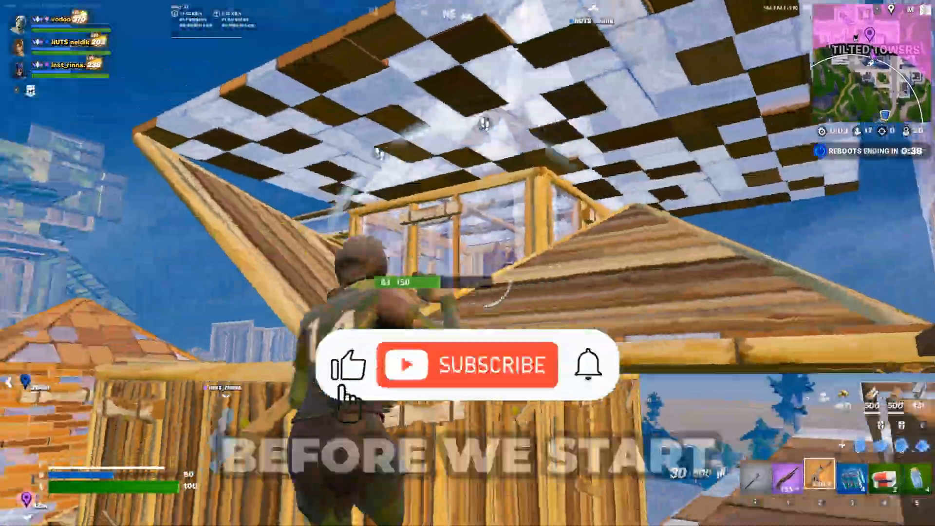
From the YouTube channel, join the Zylo Tweaks Discord server and enter the #free-utility channel
{"action": "left_click", "coordinate": [483, 365]}
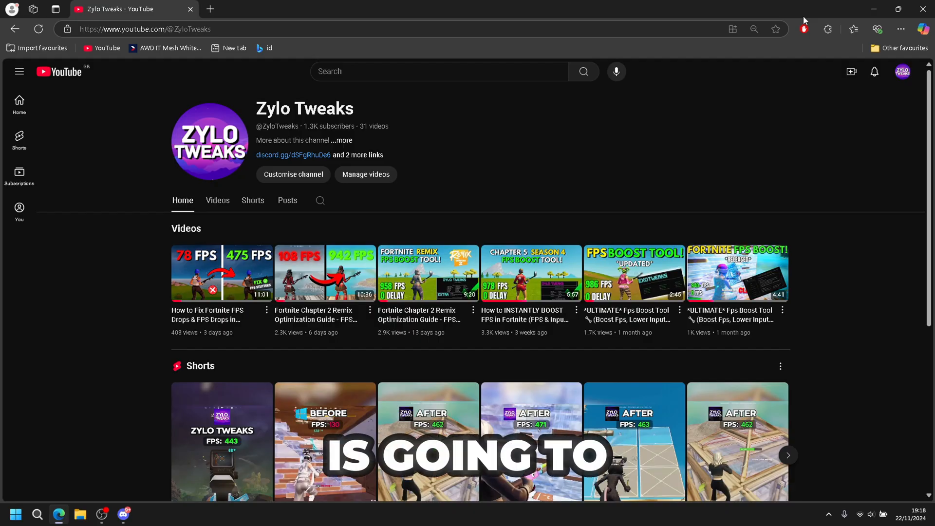
{"action": "mouse_move", "coordinate": [250, 162]}
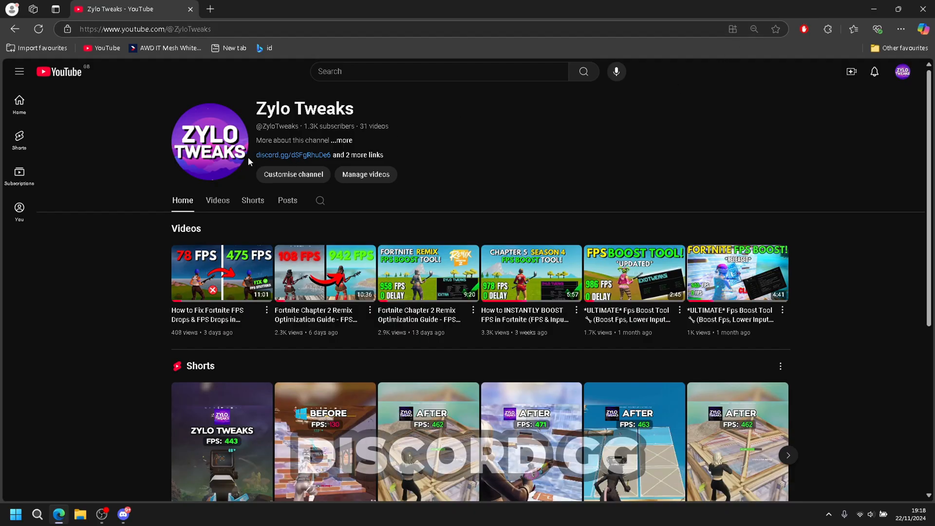
{"action": "left_click", "coordinate": [294, 155]}
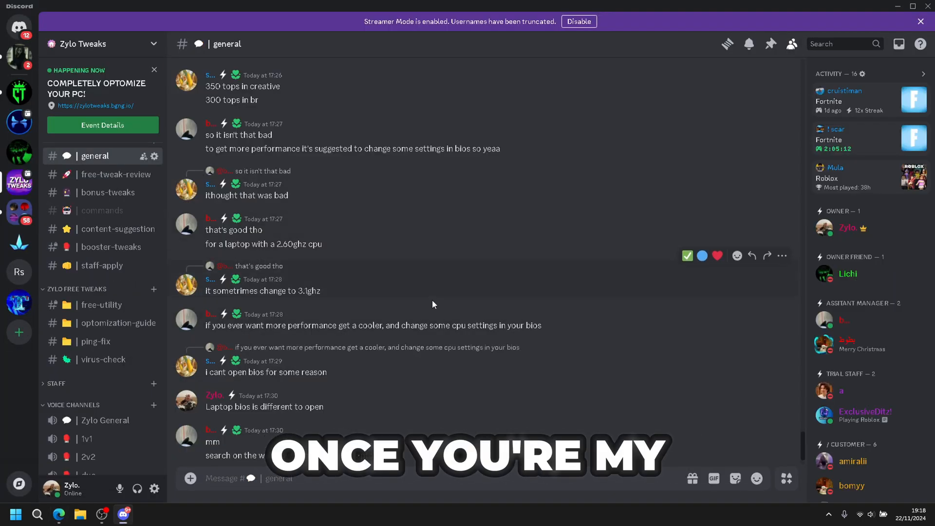
{"action": "left_click", "coordinate": [100, 305]}
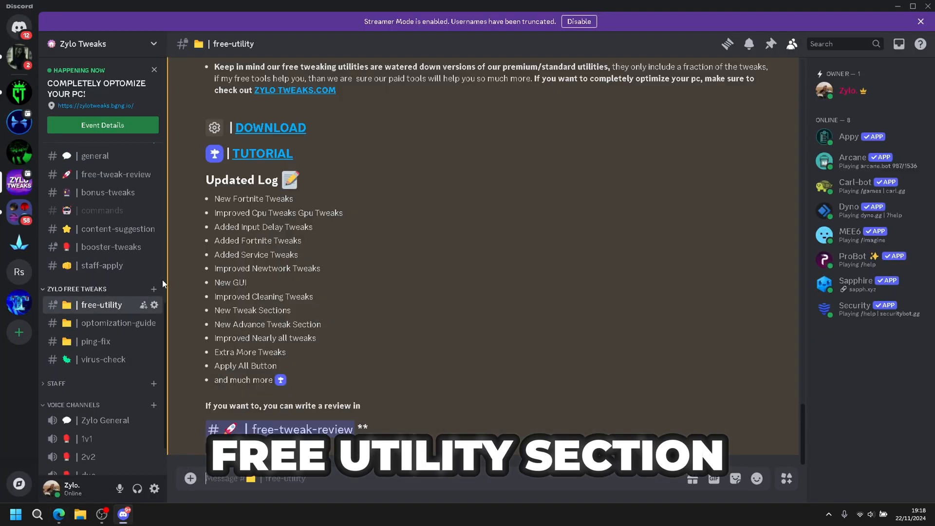
Follow the free tool's DOWNLOAD link and confirm leaving Discord for the Rekonise site
{"action": "left_click", "coordinate": [270, 128]}
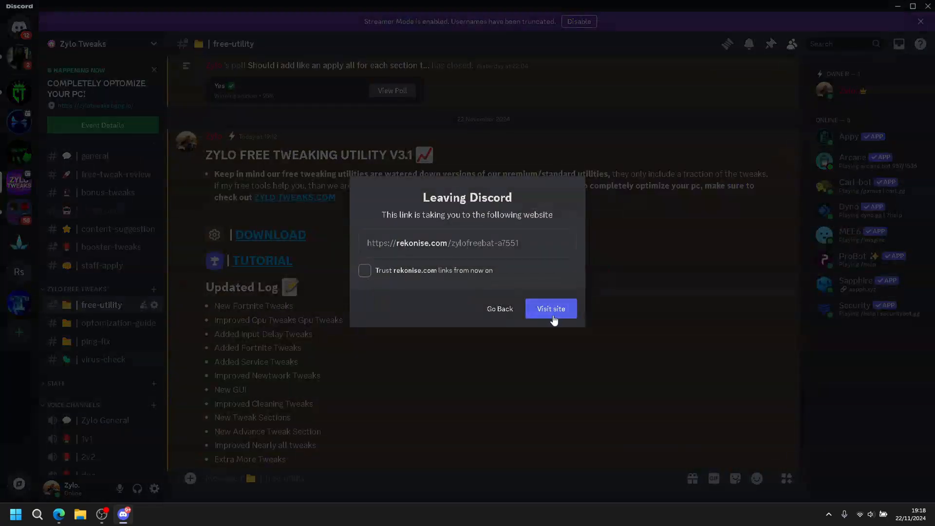
{"action": "left_click", "coordinate": [550, 309]}
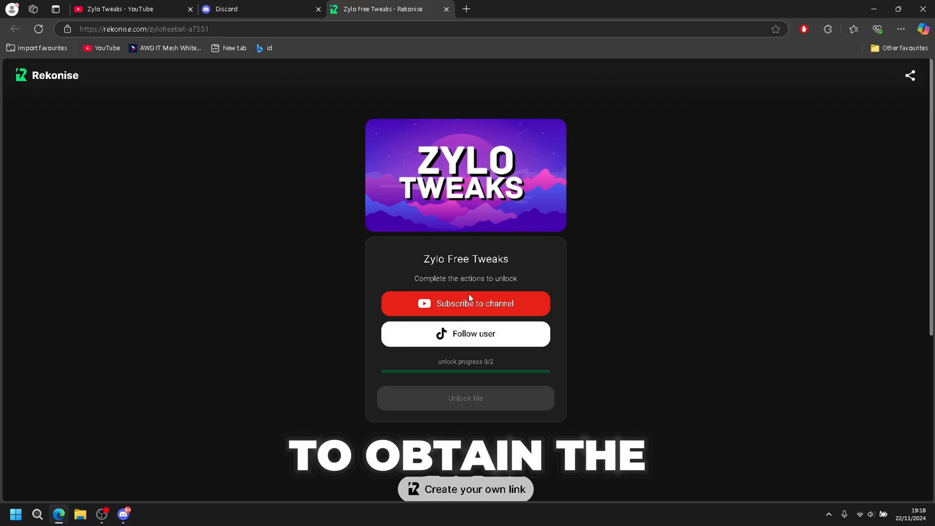
Complete the Subscribe to channel unlock action and return to the Rekonise unlock page
{"action": "left_click", "coordinate": [466, 304]}
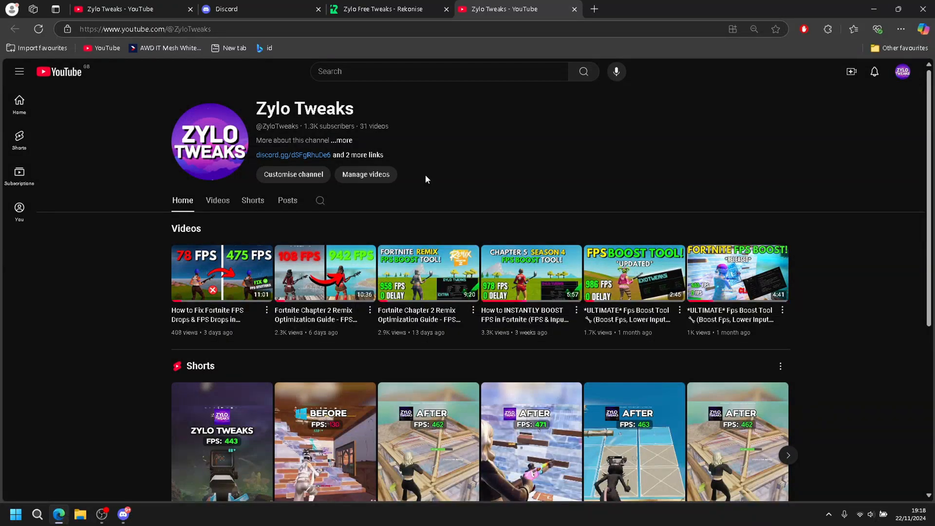
{"action": "left_click", "coordinate": [388, 9]}
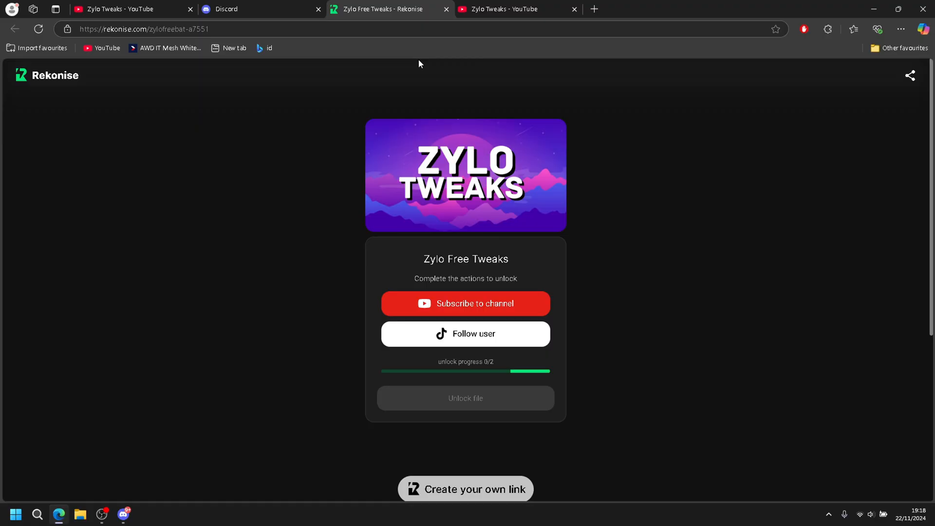
{"action": "left_click", "coordinate": [465, 304]}
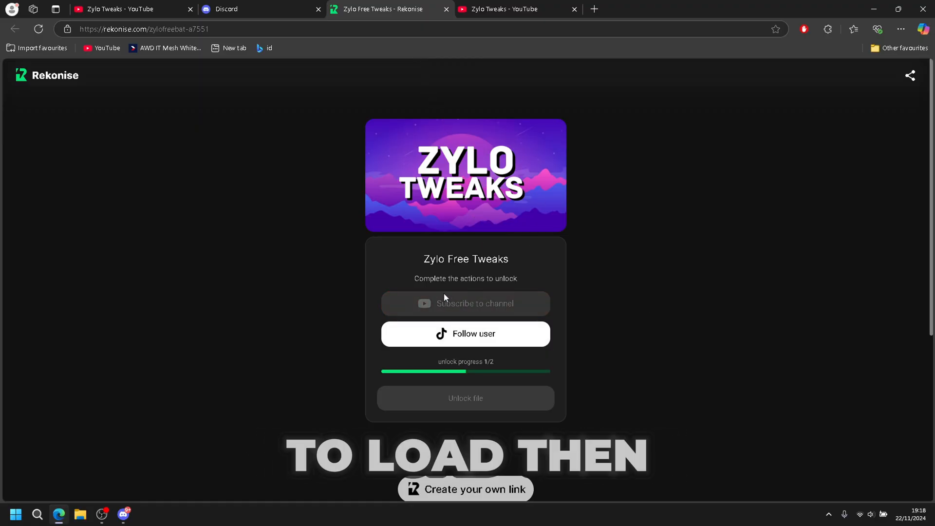
Complete the Follow user (TikTok) unlock action and return to the unlock page
{"action": "left_click", "coordinate": [465, 333]}
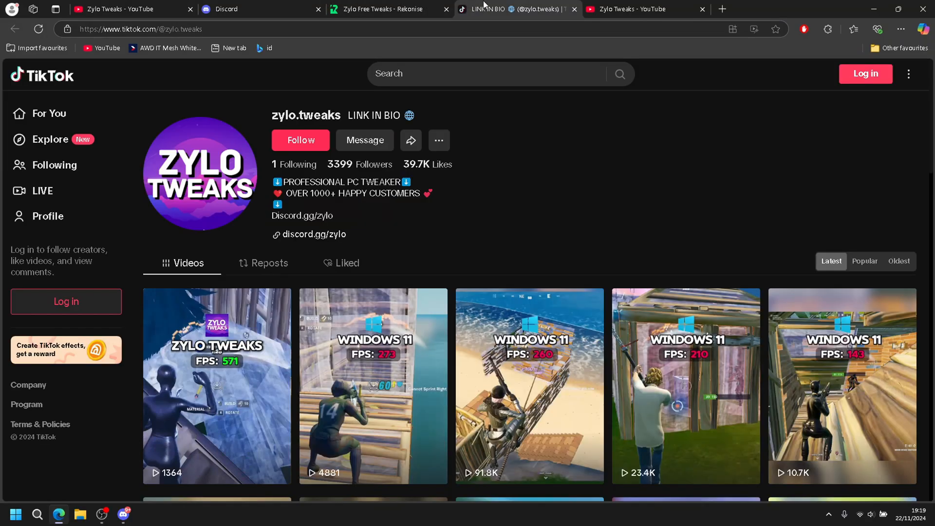
{"action": "left_click", "coordinate": [381, 9]}
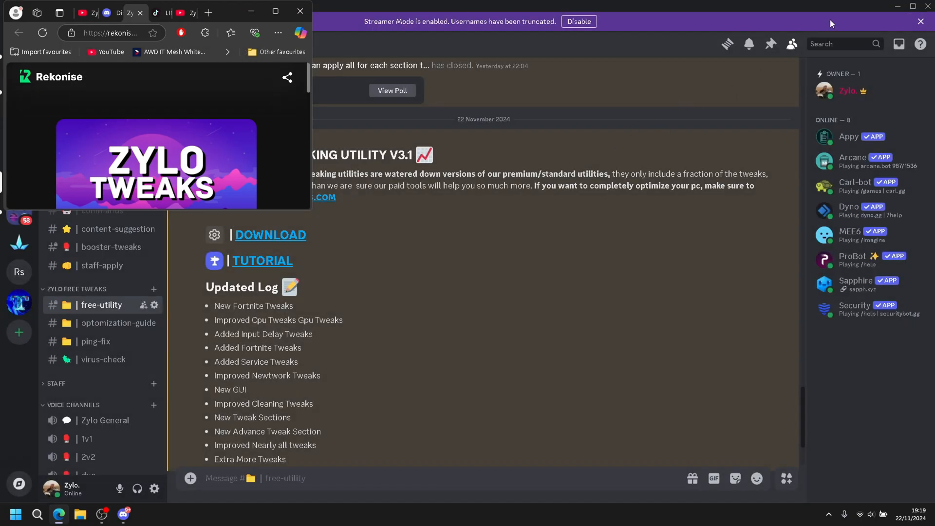
Check Edge's Downloads for the finished ZyloFree .bat, close Edge, and launch the file from the desktop
{"action": "left_click", "coordinate": [278, 33]}
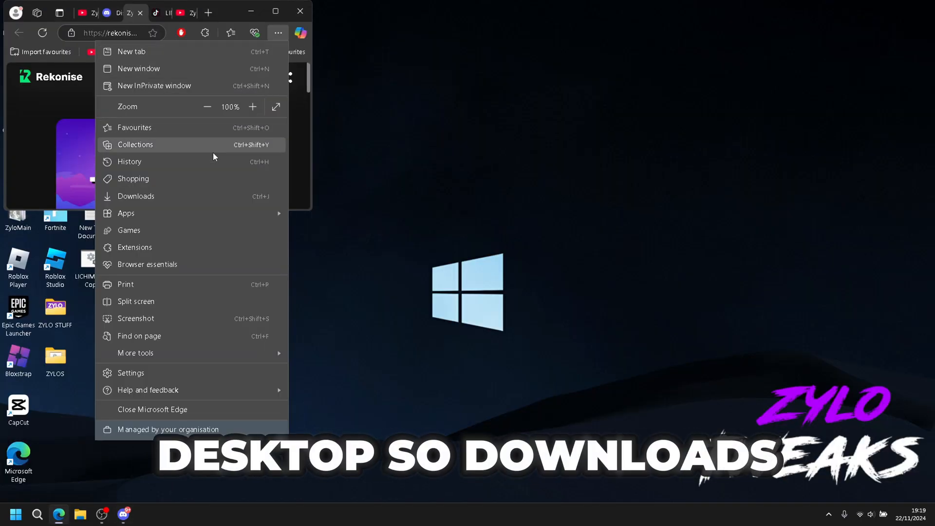
{"action": "left_click", "coordinate": [135, 197]}
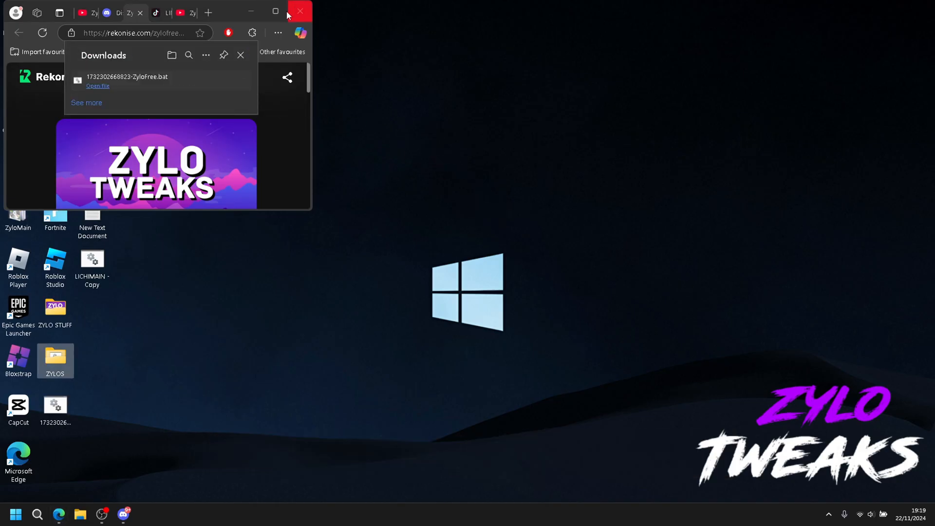
{"action": "left_click", "coordinate": [299, 11]}
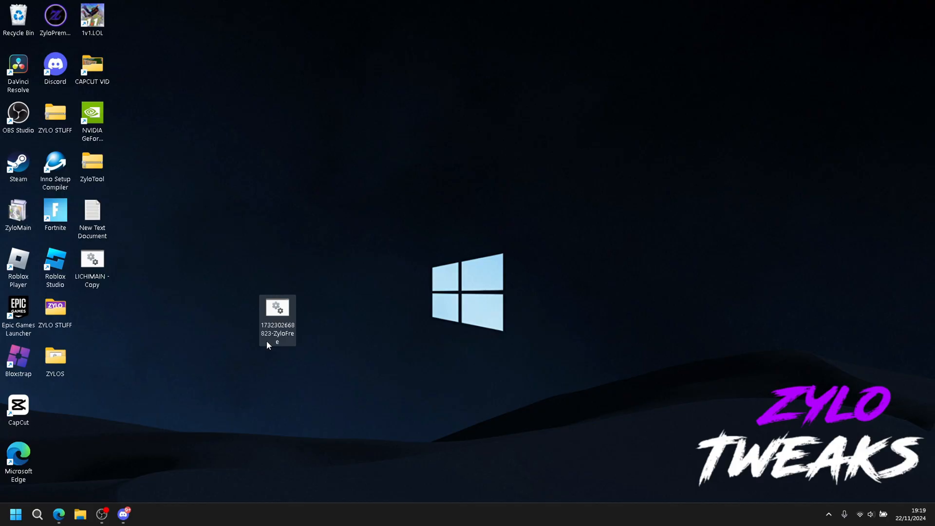
{"action": "double_click", "coordinate": [276, 307]}
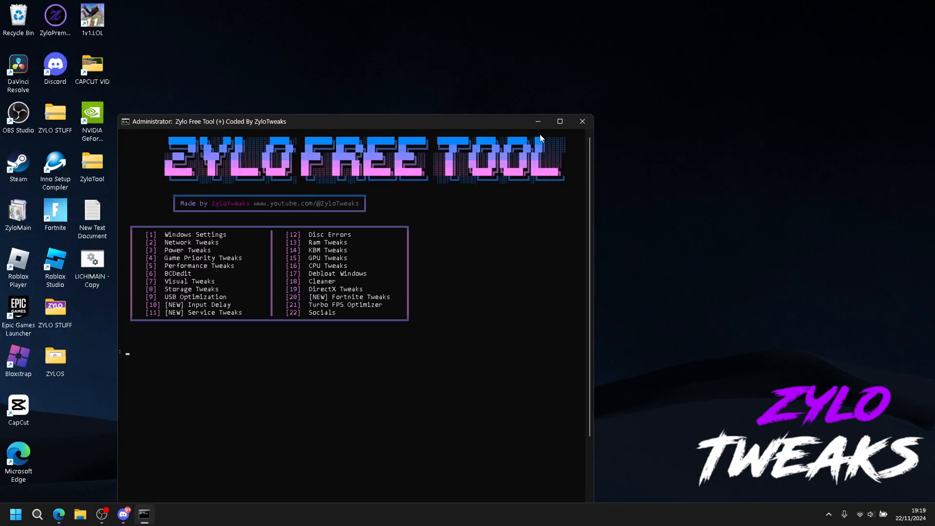
Maximize the console, enter Windows Settings (1) and Apply All Tweaks (M), continuing past the success message
{"action": "left_click", "coordinate": [560, 121]}
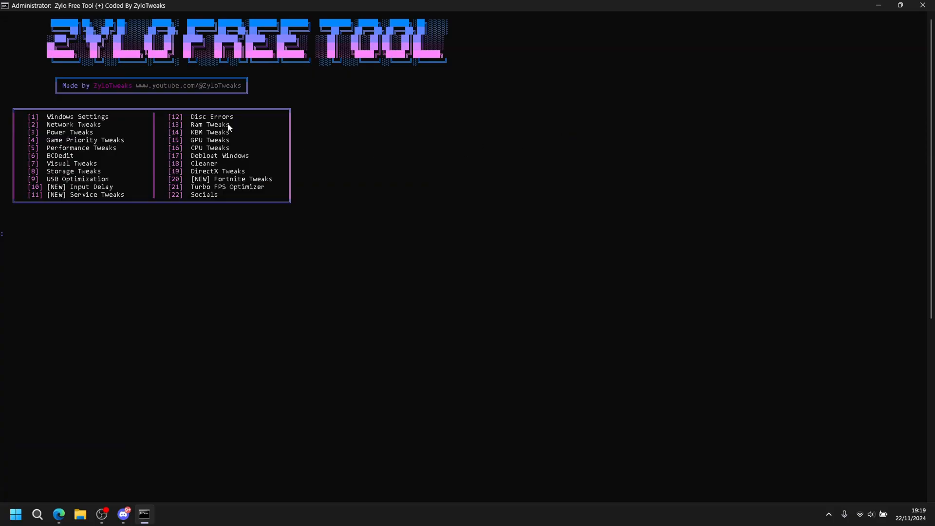
{"action": "type", "text": "1"}
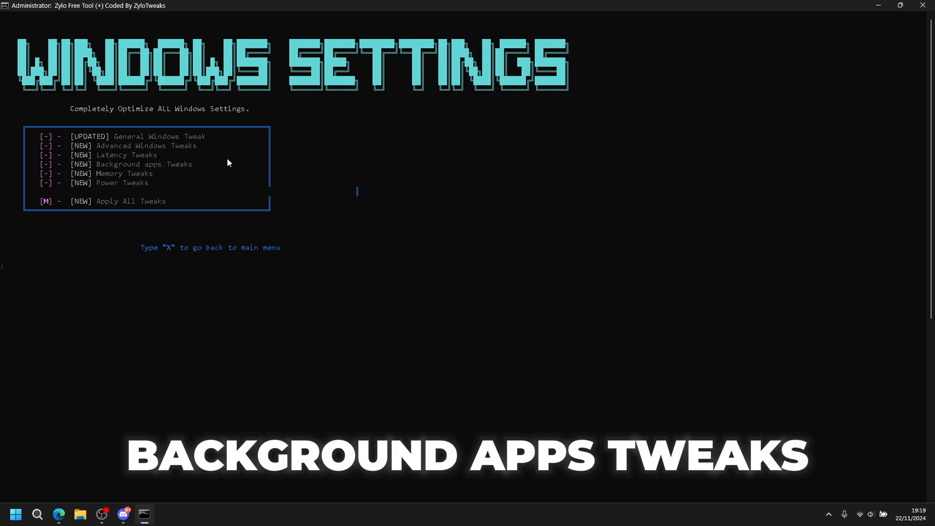
{"action": "mouse_move", "coordinate": [136, 281]}
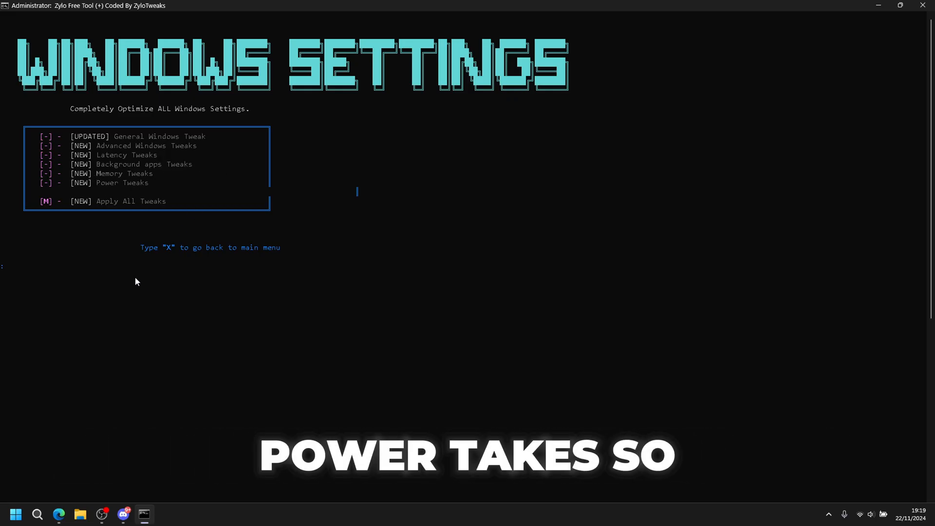
{"action": "type", "text": "m"}
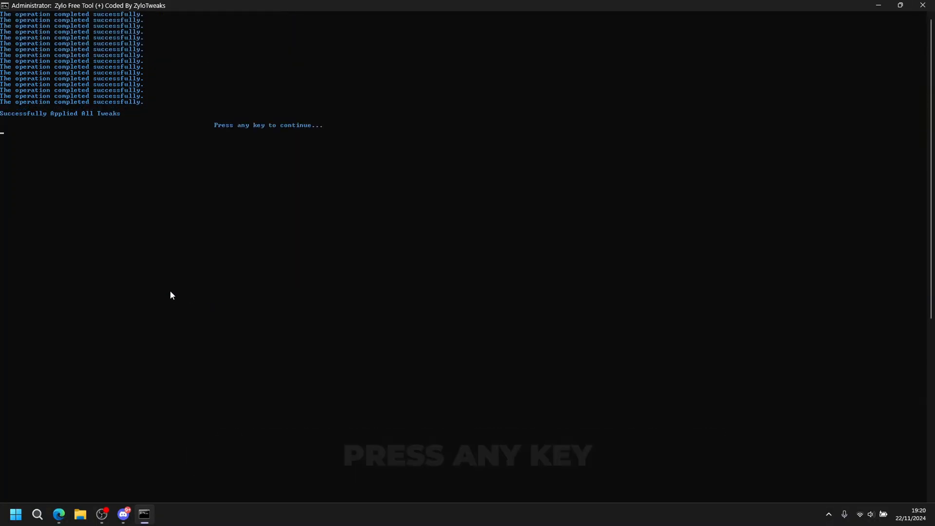
{"action": "key", "text": "enter"}
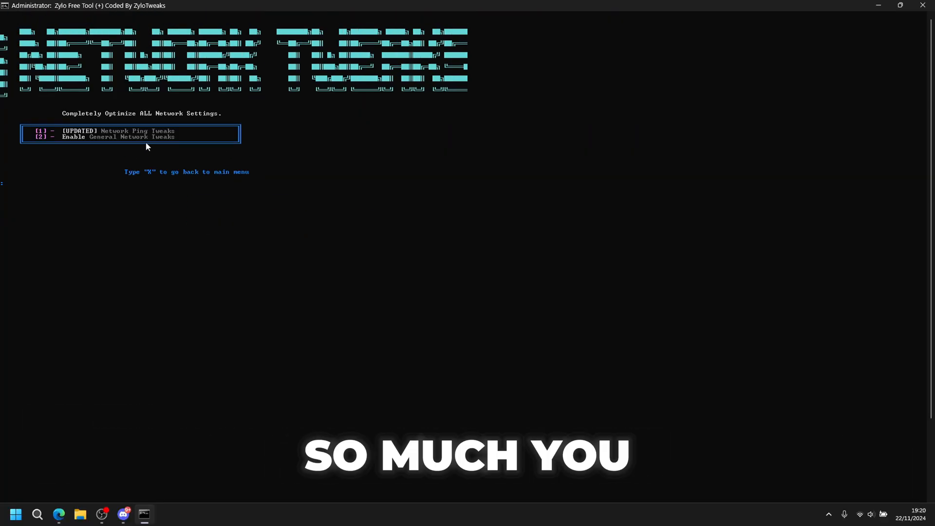
Run the ping tweaks (1) and general network tweaks (2), resetting the Winsock catalog, then finish
{"action": "type", "text": "1"}
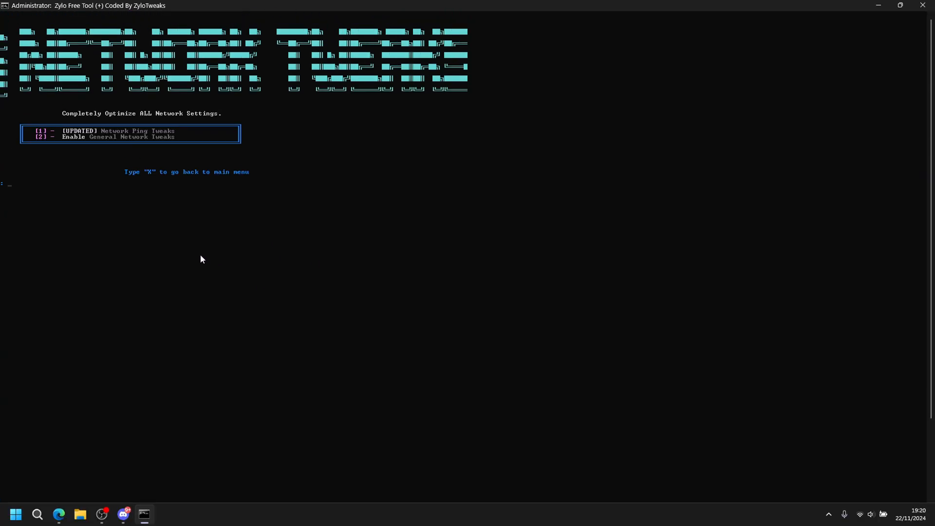
{"action": "type", "text": "2"}
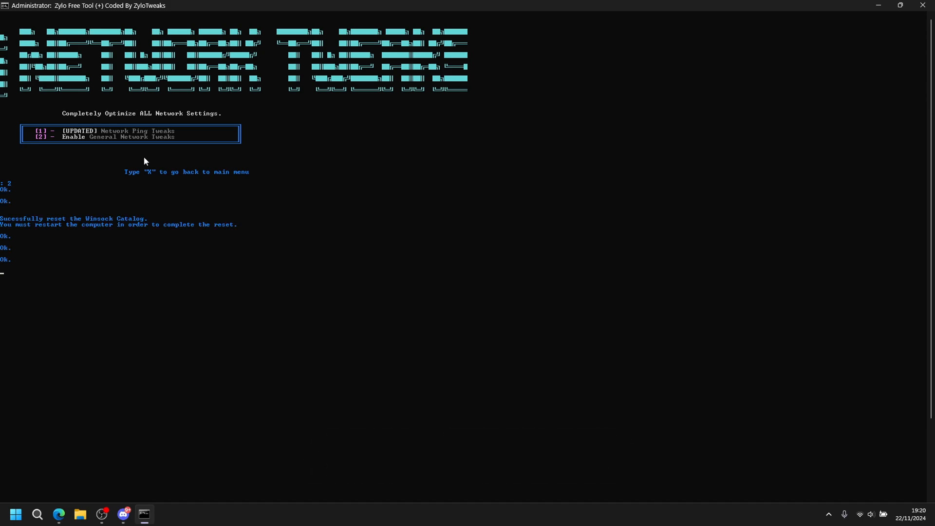
{"action": "key", "text": "Enter"}
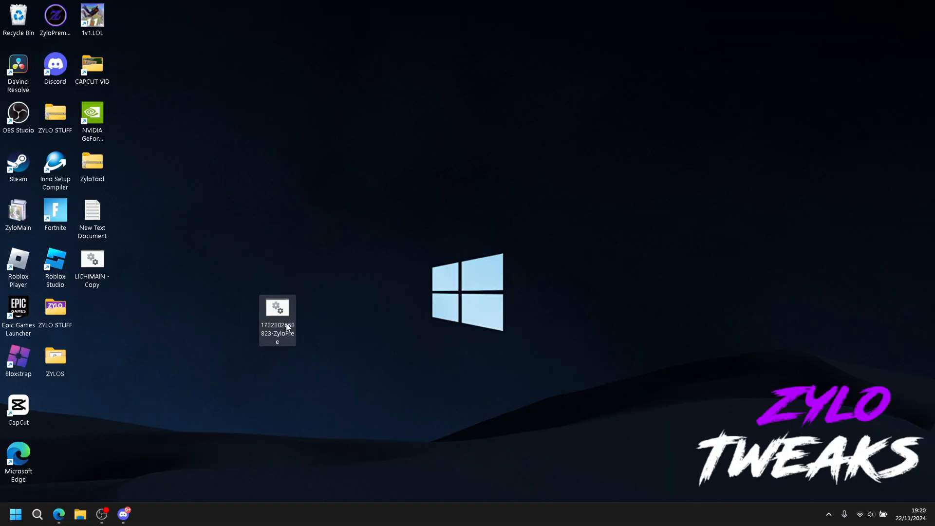
Relaunch the ZyloFree batch file and apply all Power Tweaks (3), continuing past the success message
{"action": "double_click", "coordinate": [276, 310]}
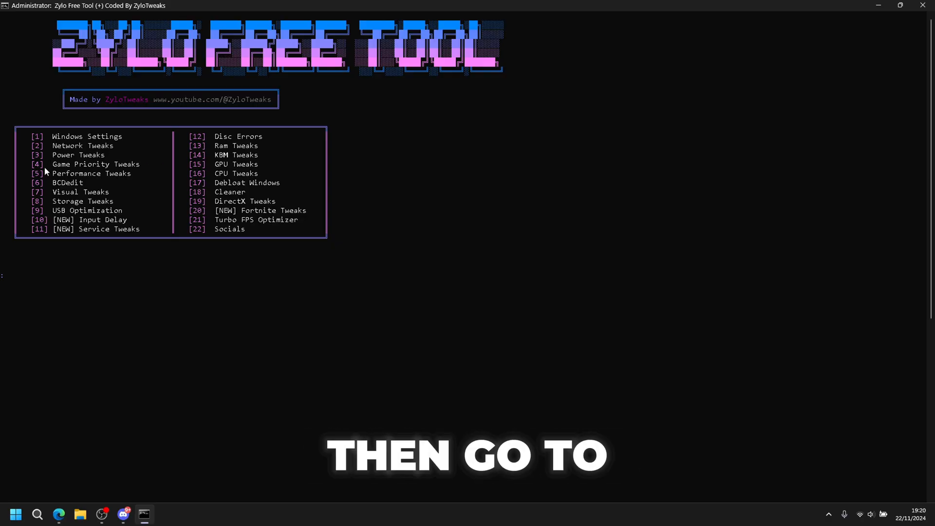
{"action": "type", "text": "3"}
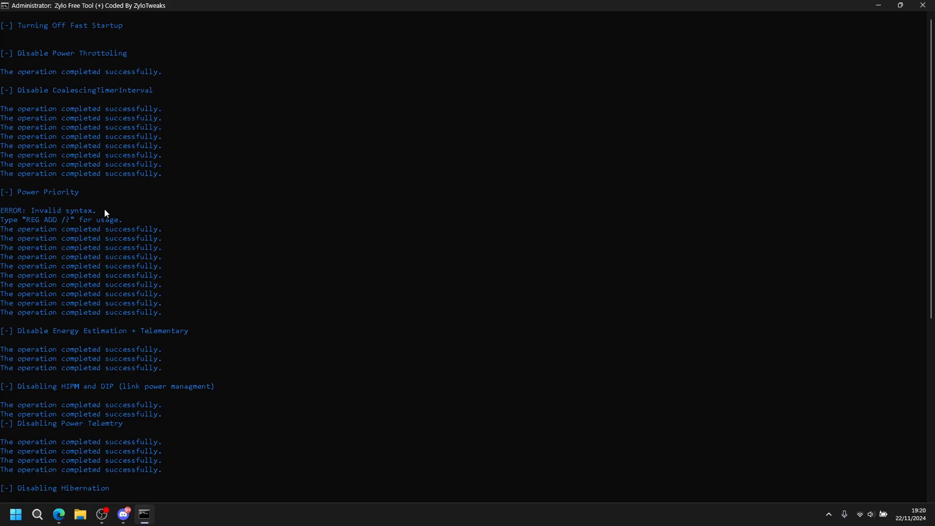
{"action": "scroll", "scroll_direction": "down", "scroll_amount": 3}
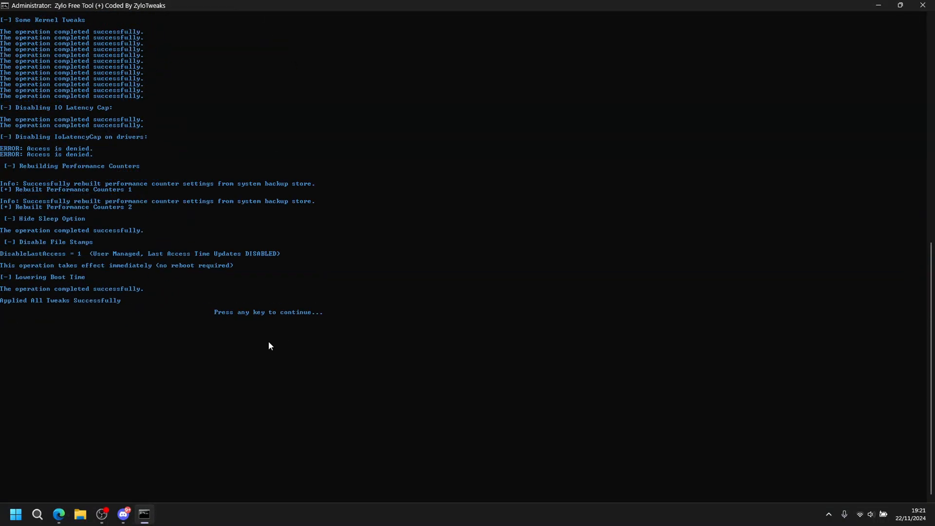
{"action": "key", "text": "enter"}
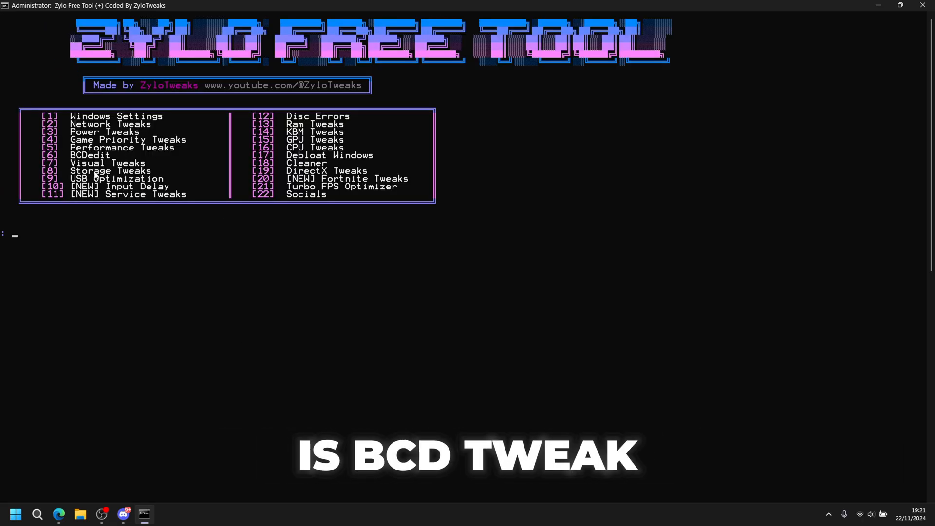
Run the BCDedit tweak (6), then enter Visual Tweaks (7) to start Performance Options
{"action": "type", "text": "6"}
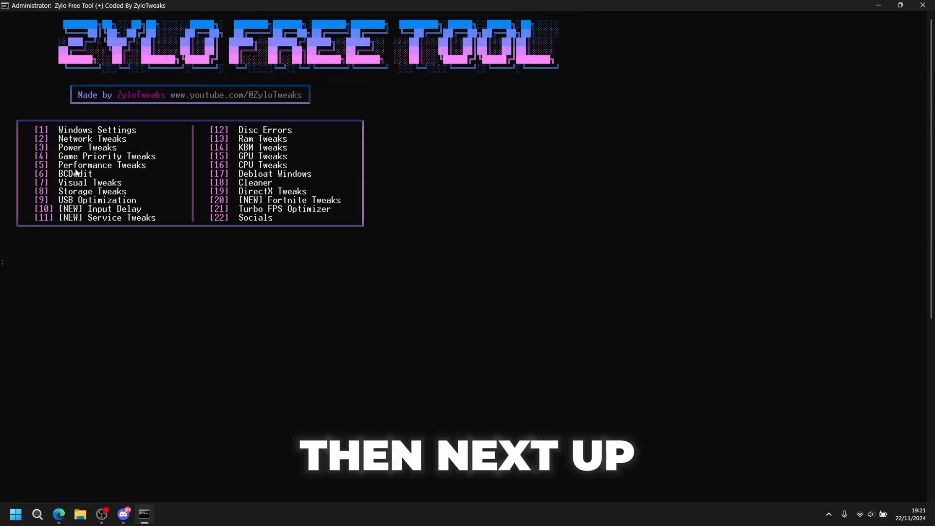
{"action": "type", "text": "7"}
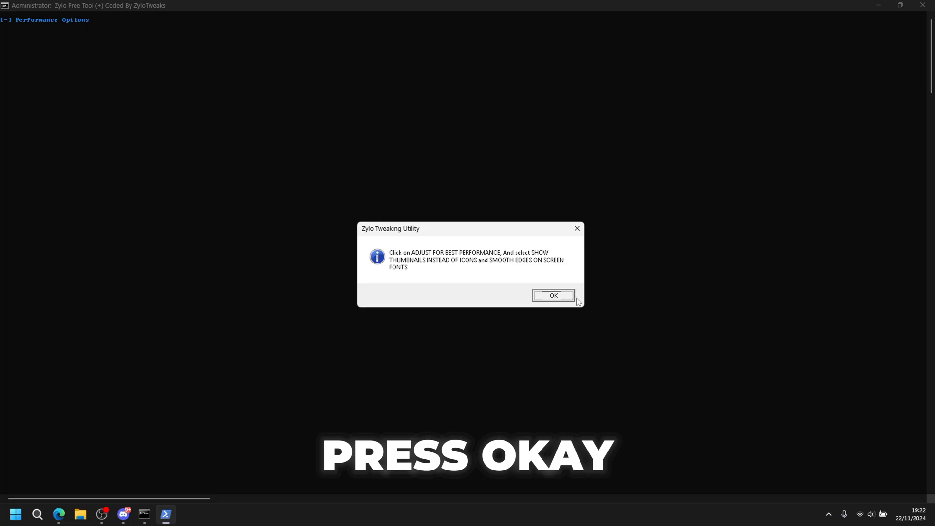
Dismiss the instruction message and set Visual Effects to 'Adjust for best performance', saving with OK
{"action": "left_click", "coordinate": [553, 295]}
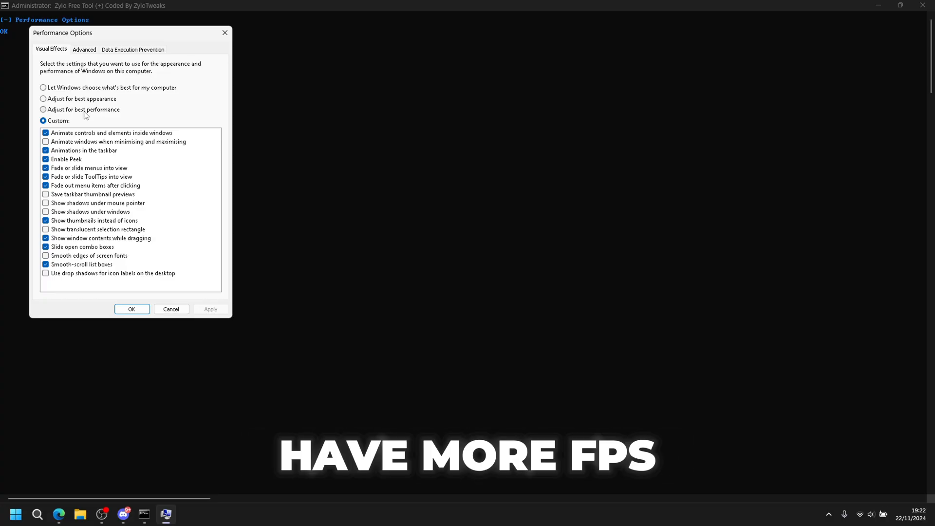
{"action": "left_click", "coordinate": [41, 109]}
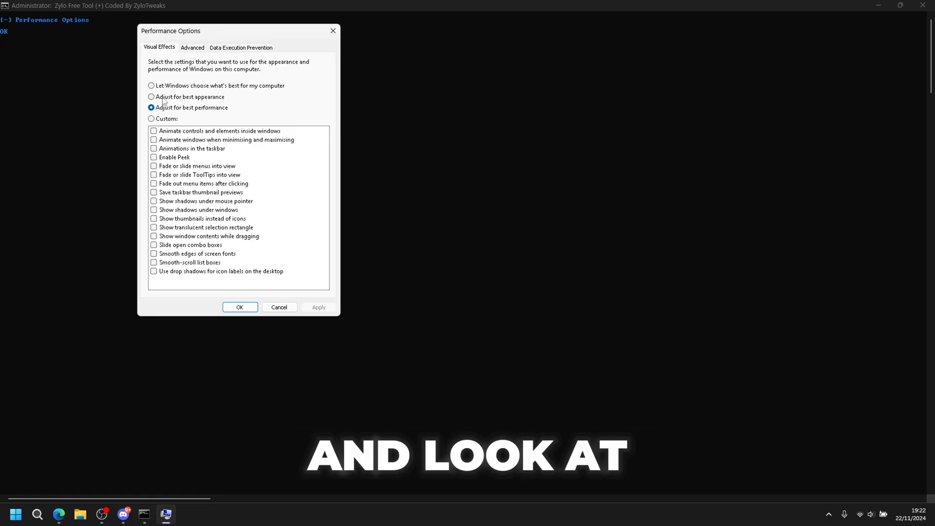
{"action": "left_click", "coordinate": [151, 96]}
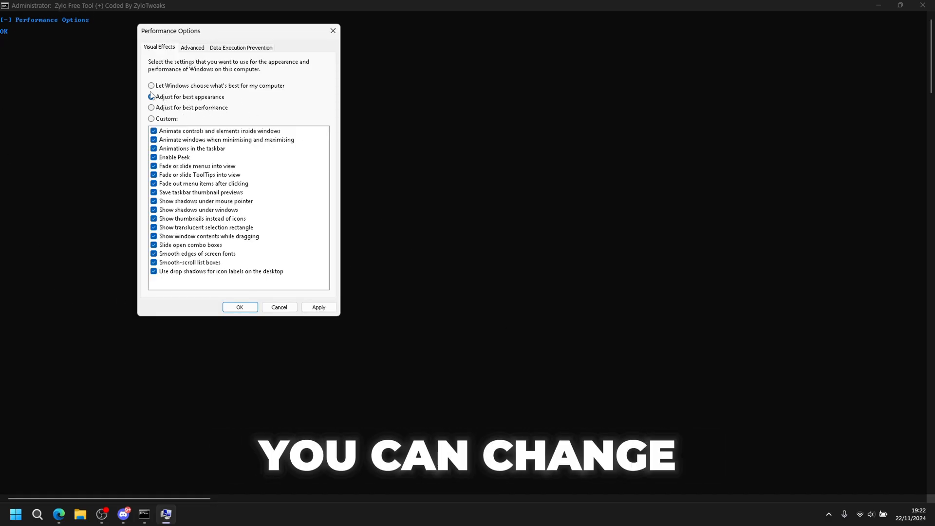
{"action": "left_click", "coordinate": [152, 107]}
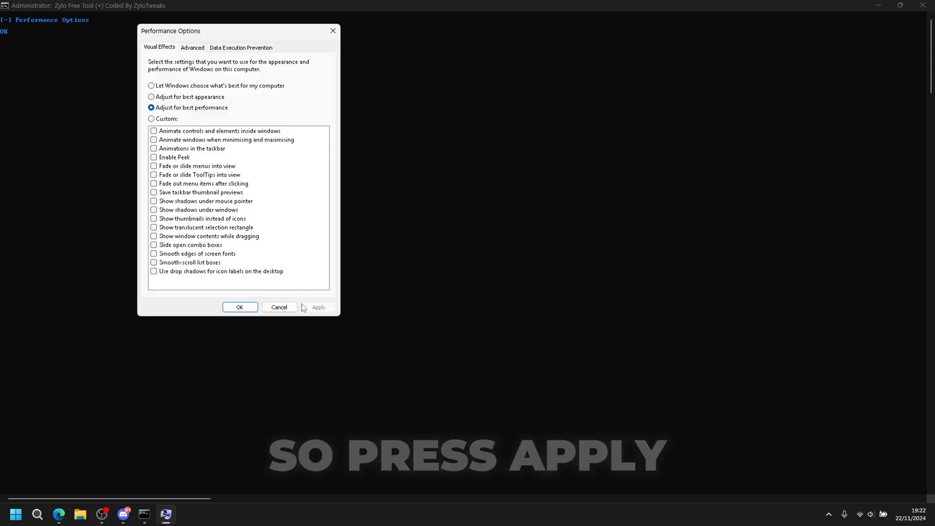
{"action": "left_click", "coordinate": [239, 307]}
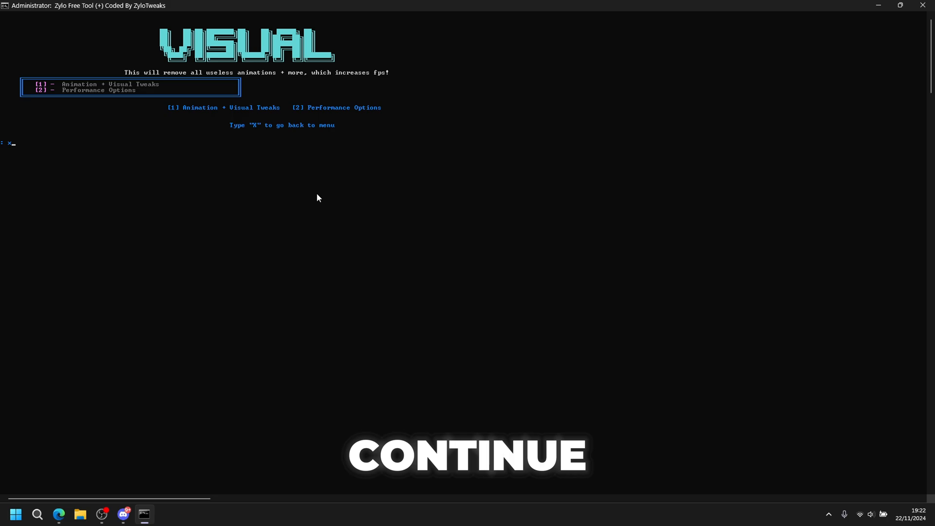
Go back (X), run the FSutil tweaks under Storage Tweaks (8), then bring up Task Manager
{"action": "type", "text": "x"}
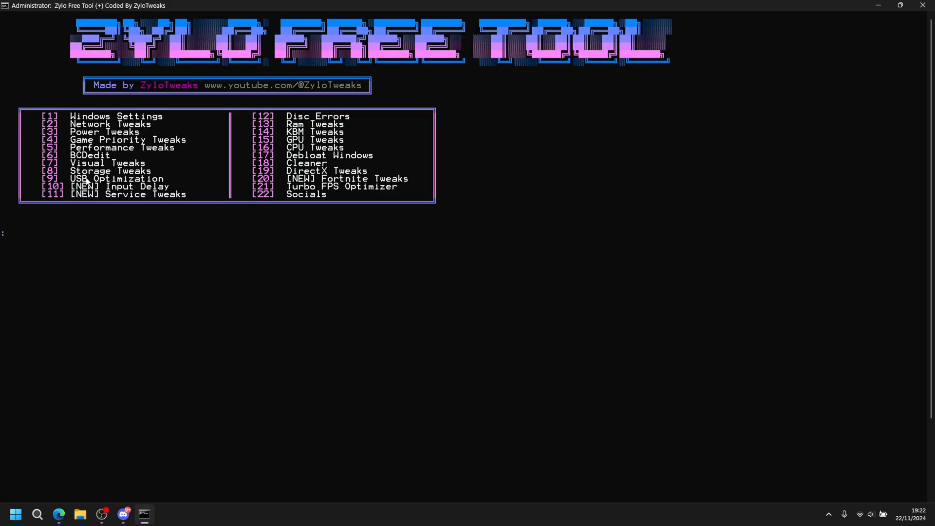
{"action": "type", "text": "8"}
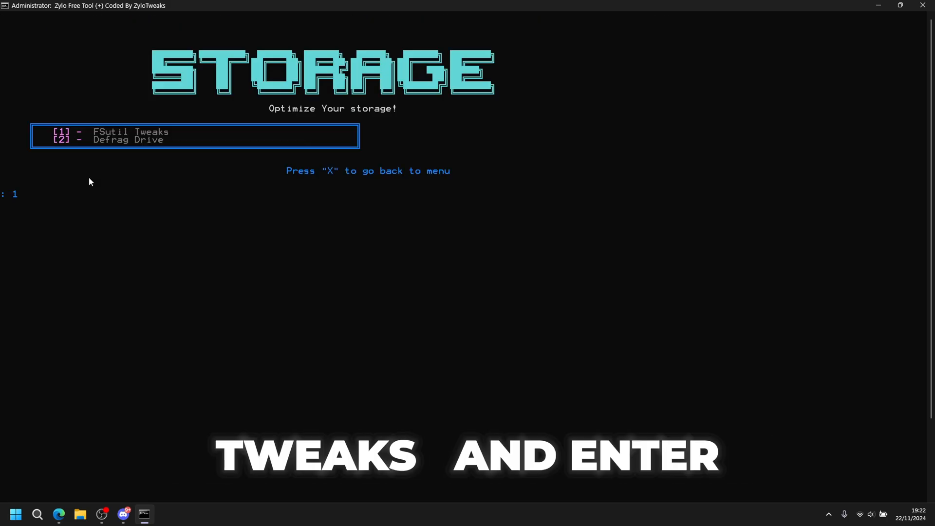
{"action": "key", "text": "enter"}
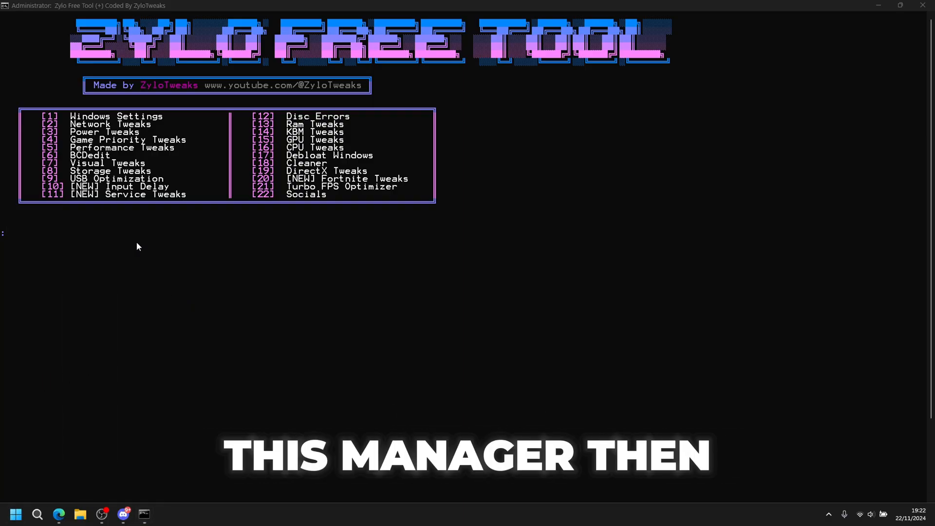
{"action": "left_click", "coordinate": [144, 514]}
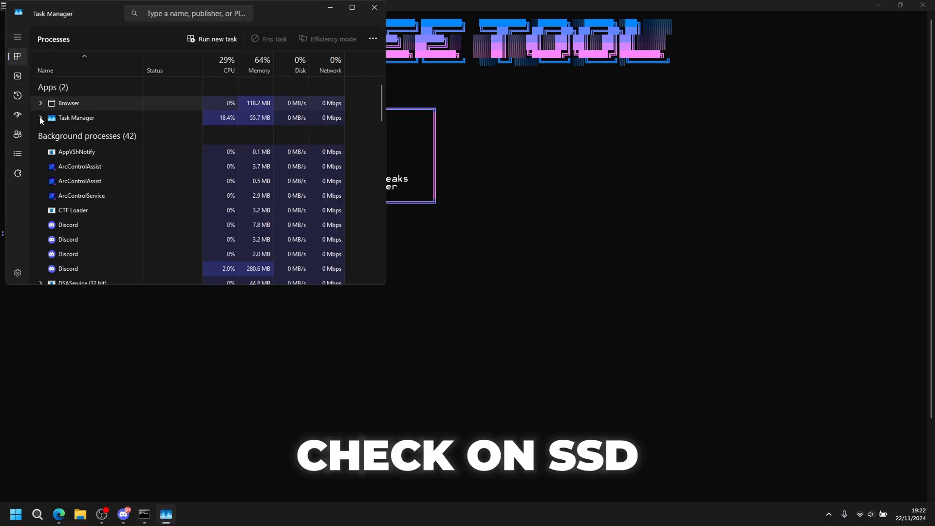
Confirm Disk 0 (C:) is an SSD in the Performance tab, close Task Manager, and choose option 9
{"action": "left_click", "coordinate": [17, 76]}
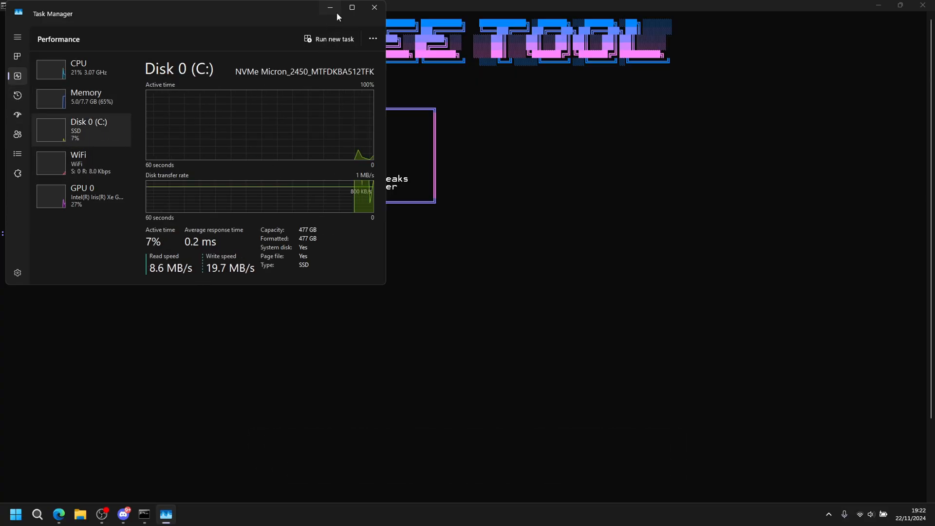
{"action": "left_click", "coordinate": [374, 8]}
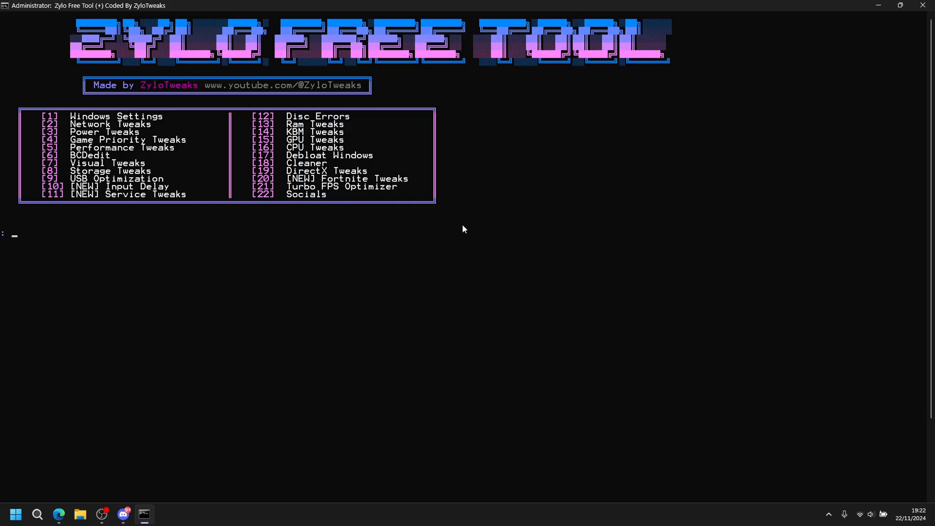
{"action": "type", "text": "9"}
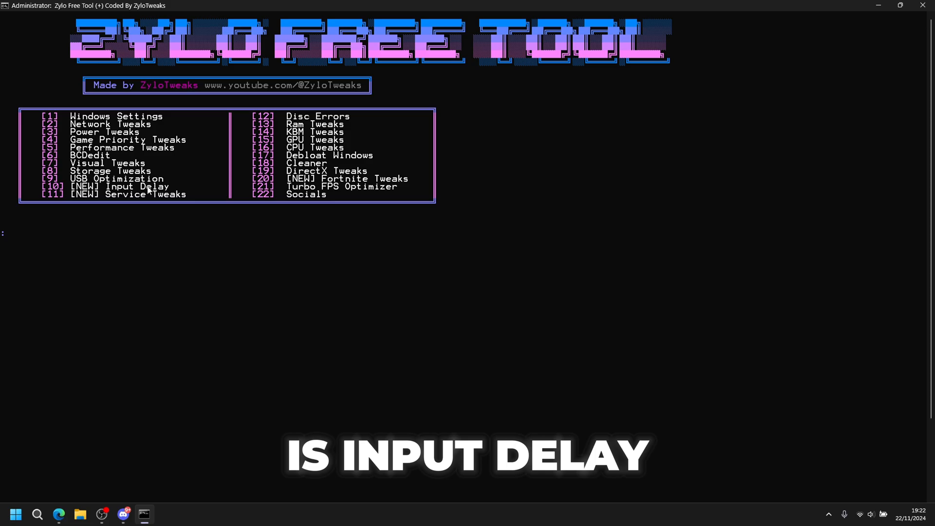
Run the Input Delay tweaks (10), visit Disc Errors (12), and back out with X toward RAM tweaks
{"action": "type", "text": "10"}
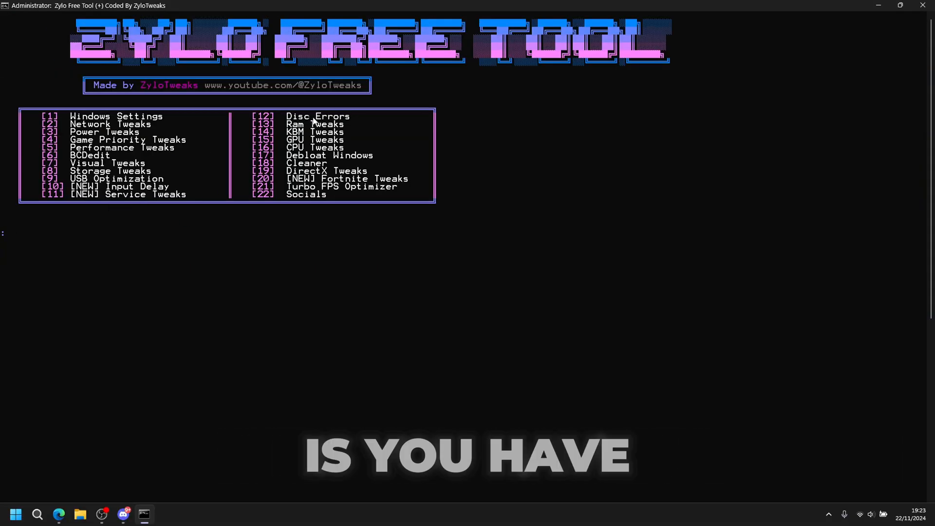
{"action": "type", "text": "1"}
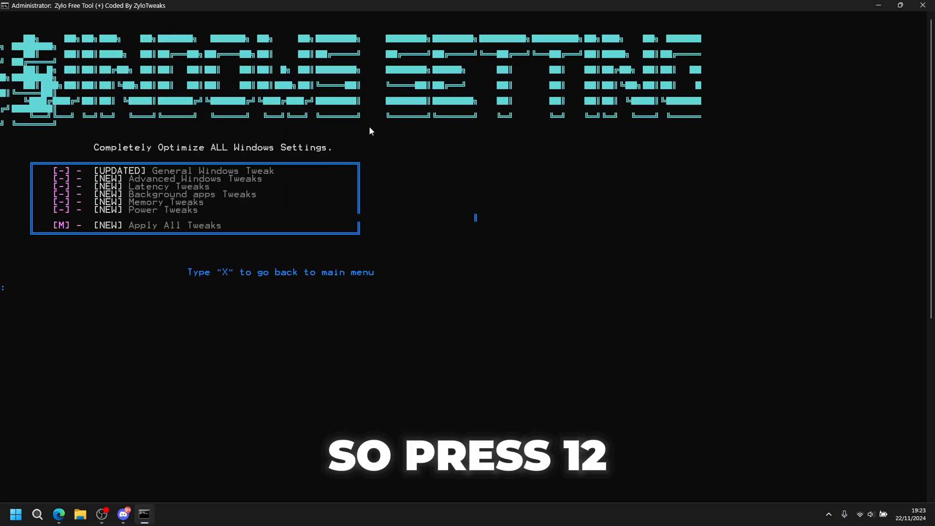
{"action": "type", "text": "12"}
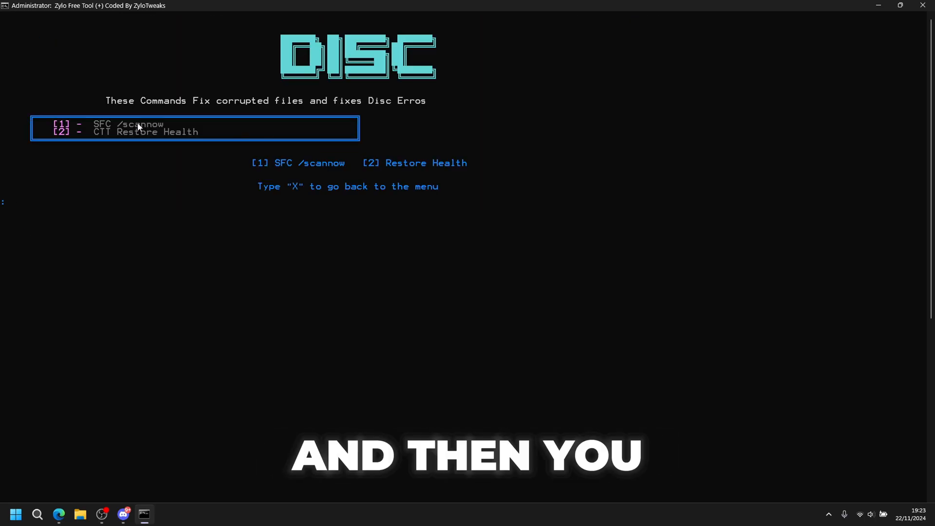
{"action": "type", "text": "X"}
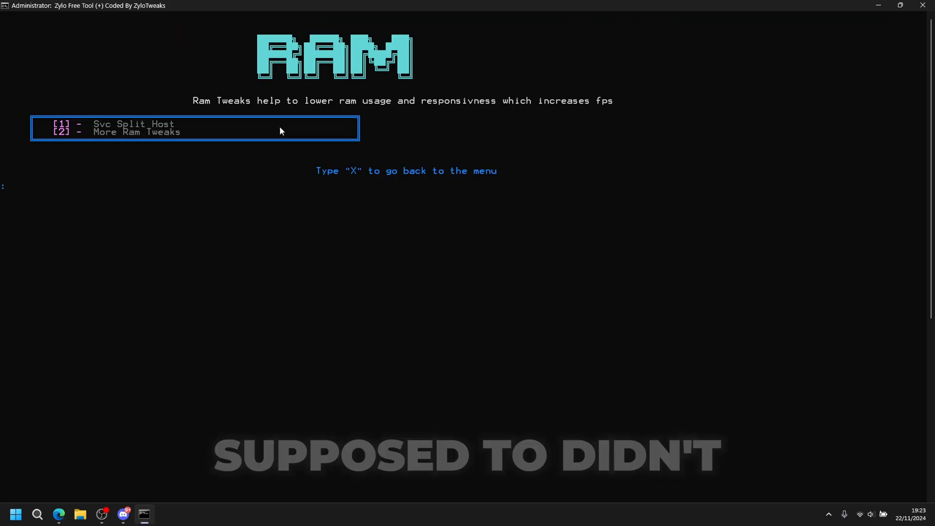
Apply the SvcHost RAM registry key tweak and return to the RAM tweaks menu
{"action": "type", "text": "1"}
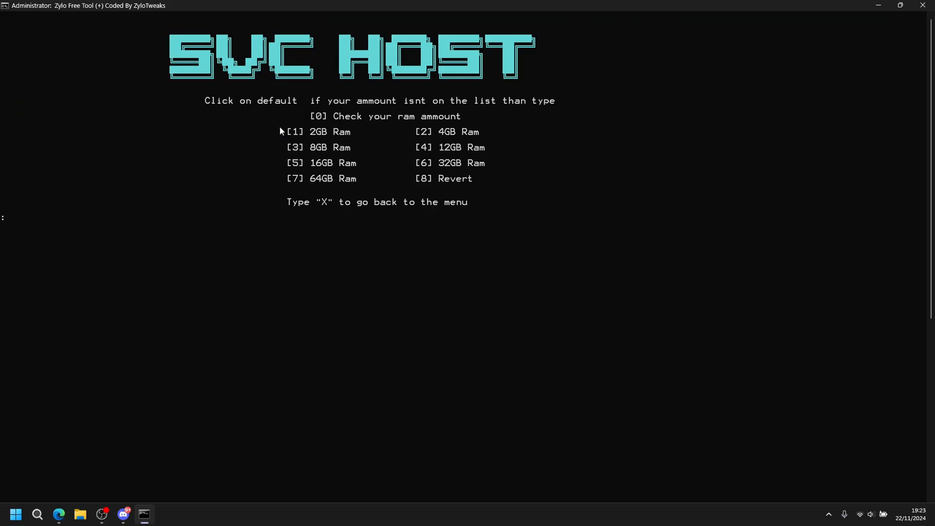
{"action": "type", "text": "3"}
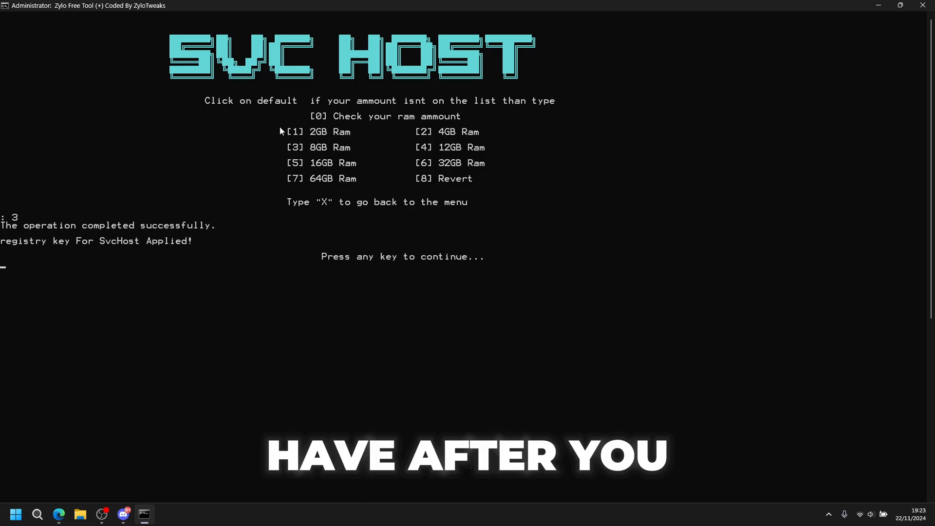
{"action": "key", "text": "enter"}
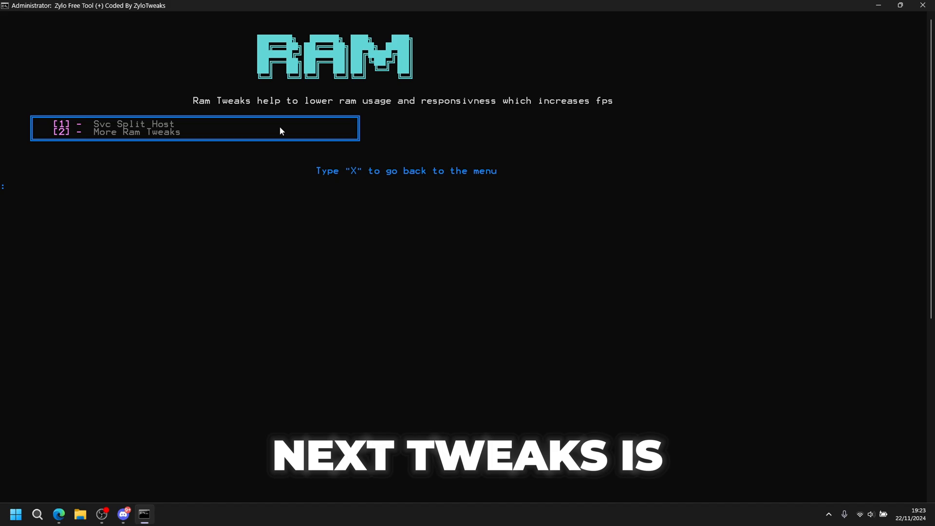
Run the KBM mouse and keyboard tweaks (option 14) and return to the main menu
{"action": "type", "text": "2"}
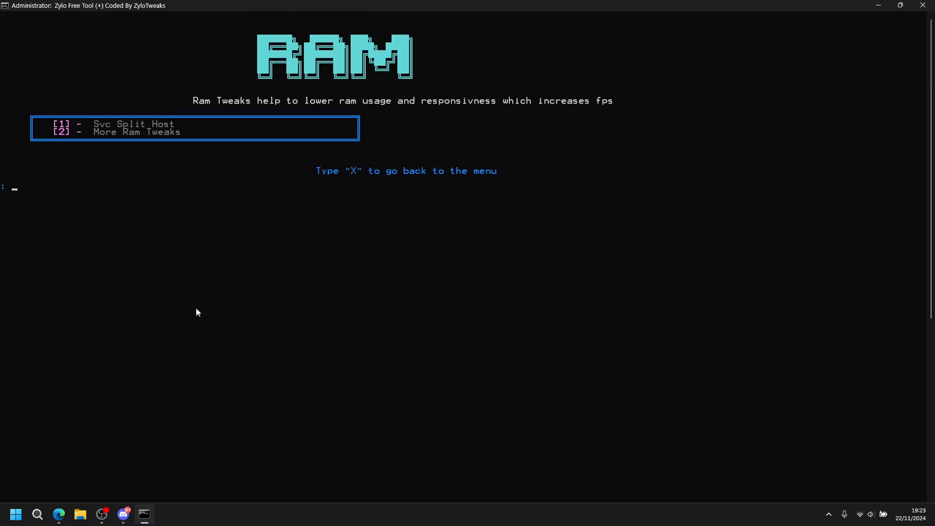
{"action": "type", "text": "X"}
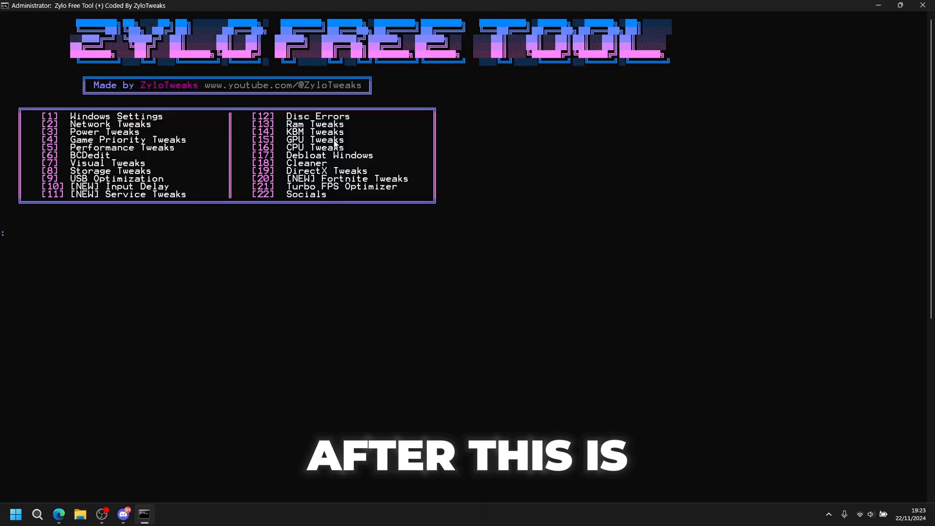
{"action": "type", "text": "14"}
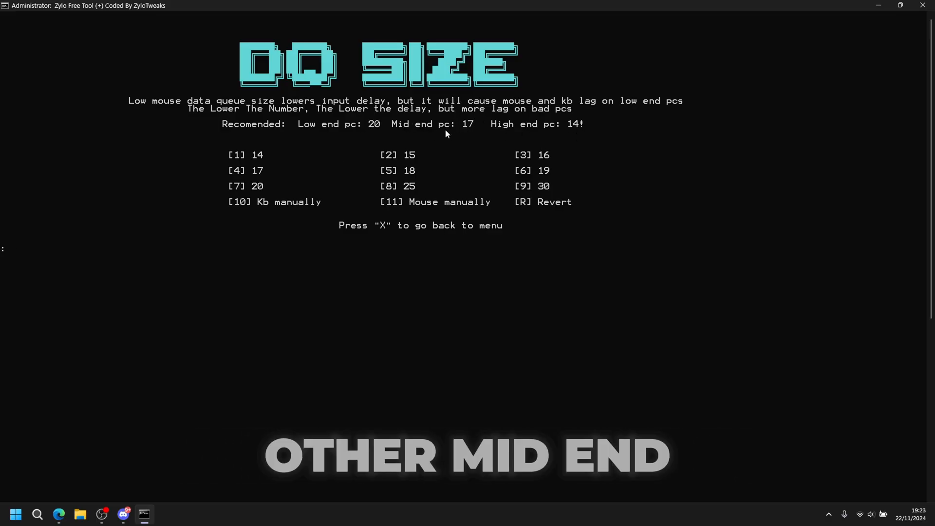
{"action": "type", "text": "4"}
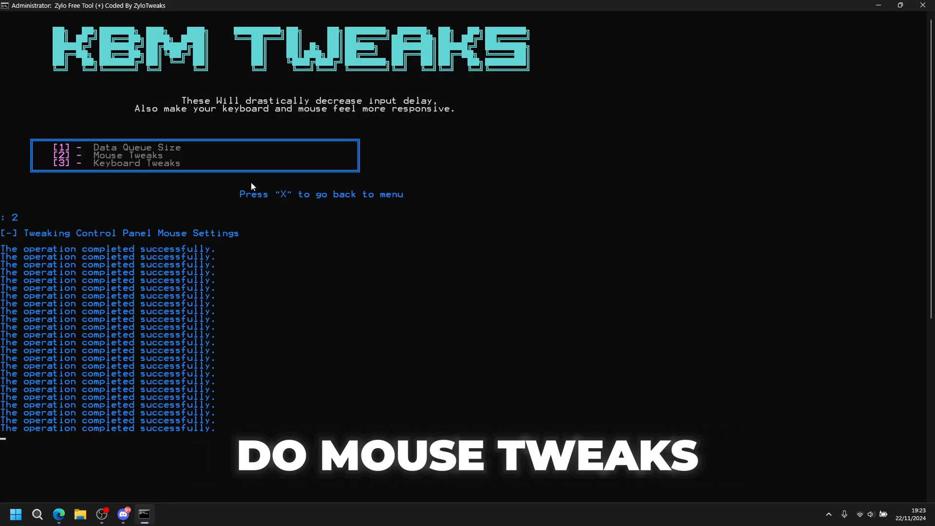
{"action": "type", "text": "3"}
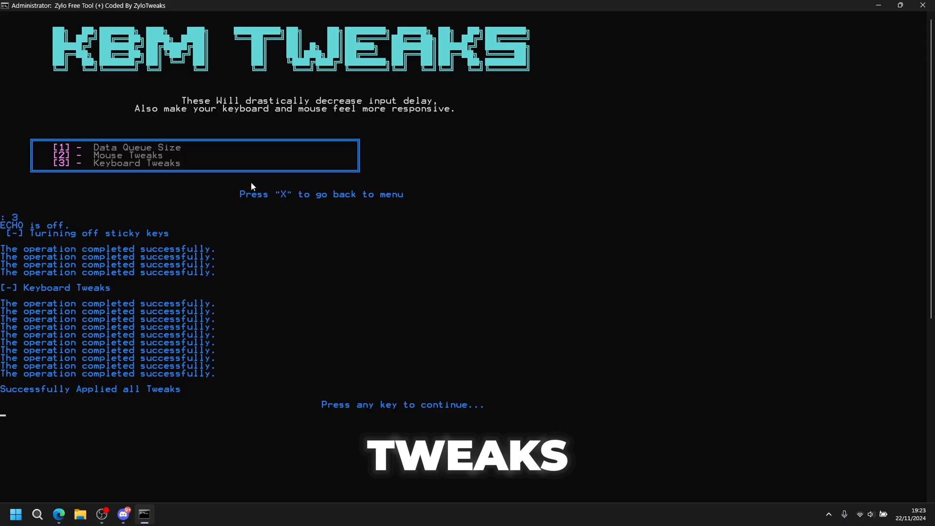
{"action": "key", "text": "enter"}
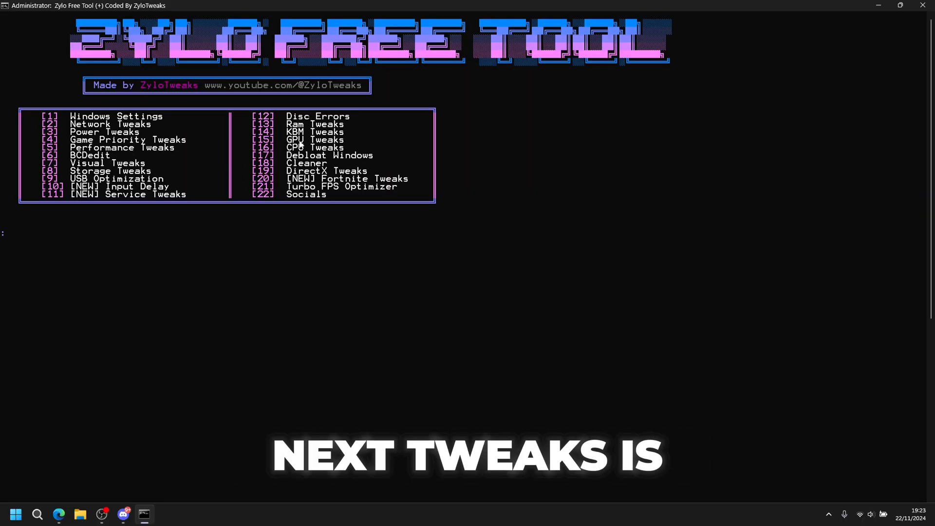
Apply the next tweak set, then bring up the CPU Tweaks submenu (option 16)
{"action": "type", "text": "1"}
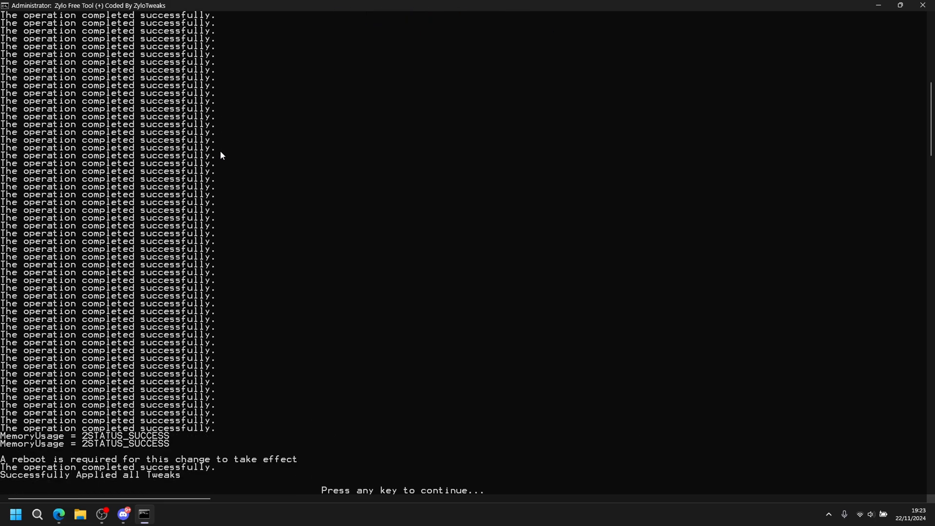
{"action": "key", "text": "enter"}
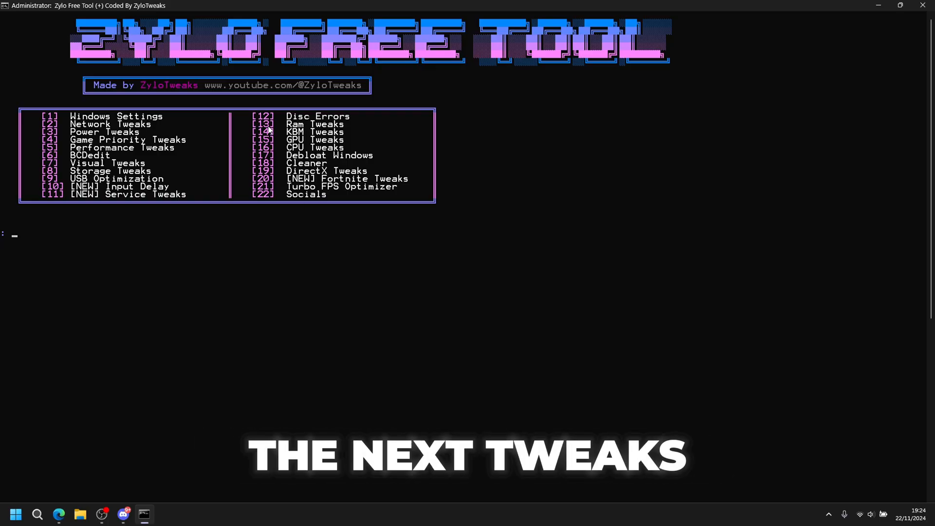
{"action": "type", "text": "16"}
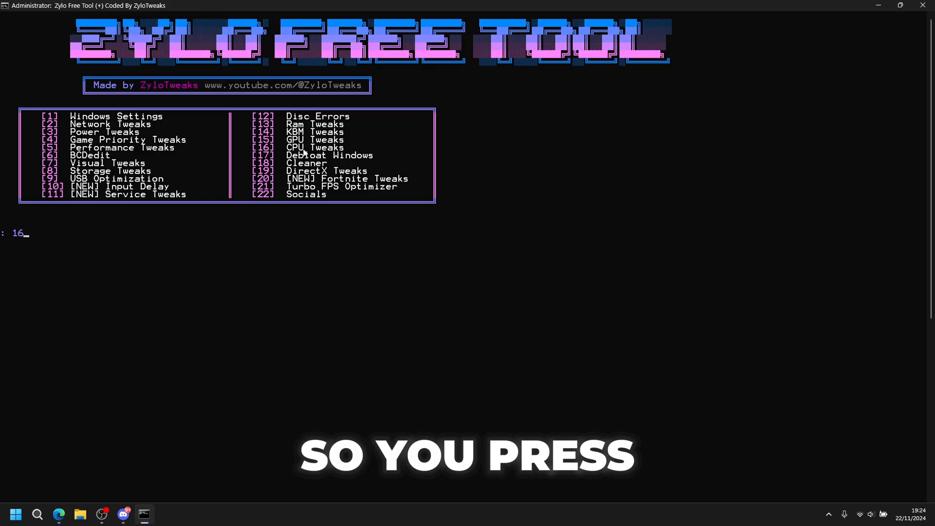
{"action": "key", "text": "Enter"}
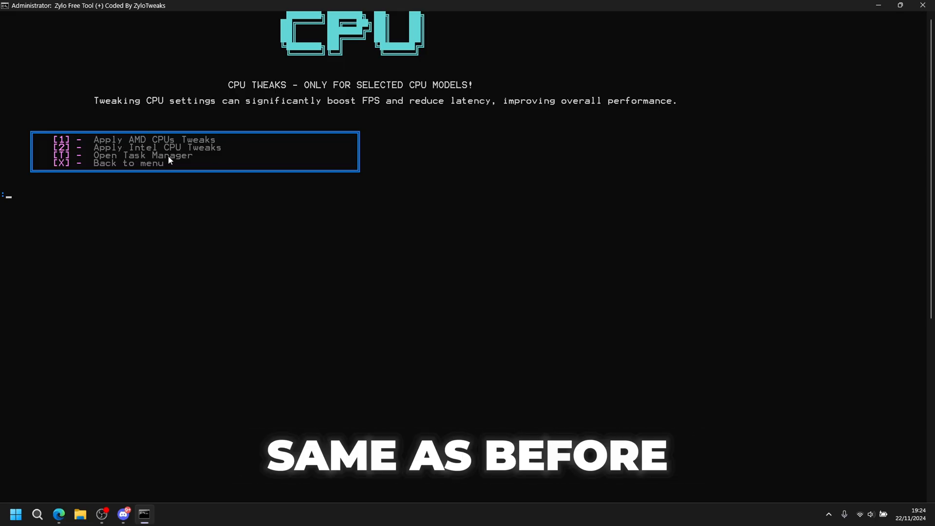
{"action": "mouse_move", "coordinate": [178, 162]}
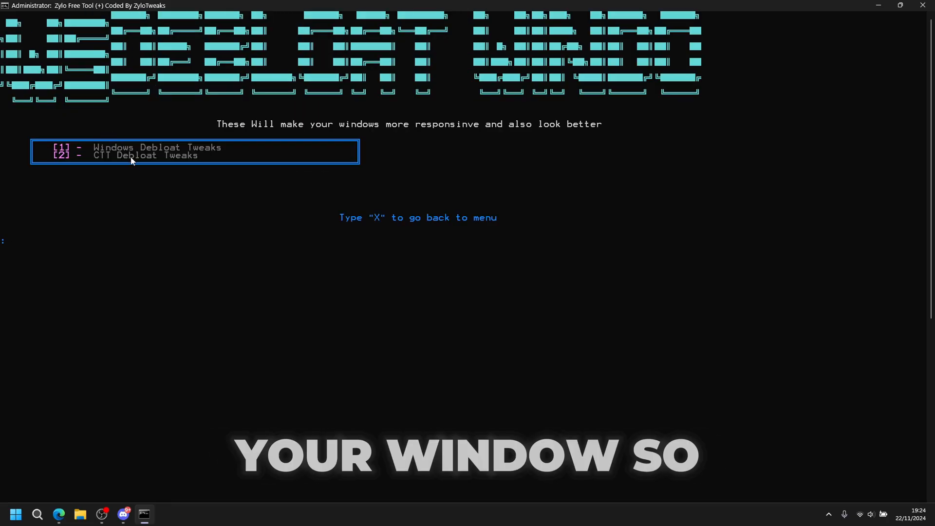
Run the Windows debloat tweaks, then launch the CTT debloat utility (option 2)
{"action": "key", "text": "enter"}
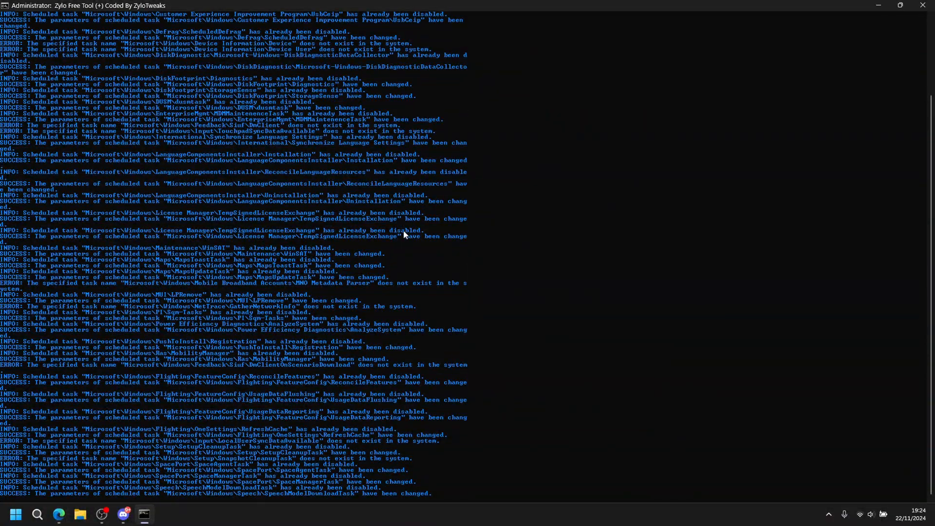
{"action": "mouse_move", "coordinate": [454, 259]}
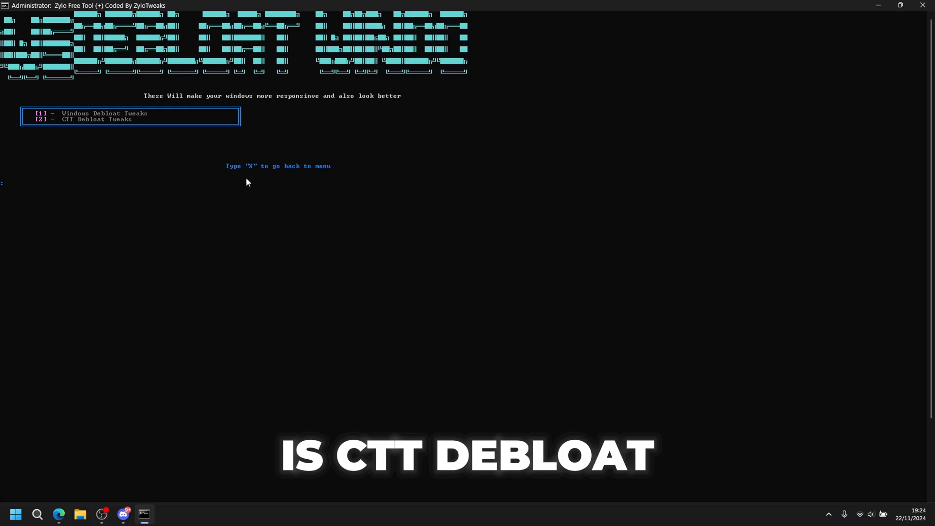
{"action": "type", "text": "2"}
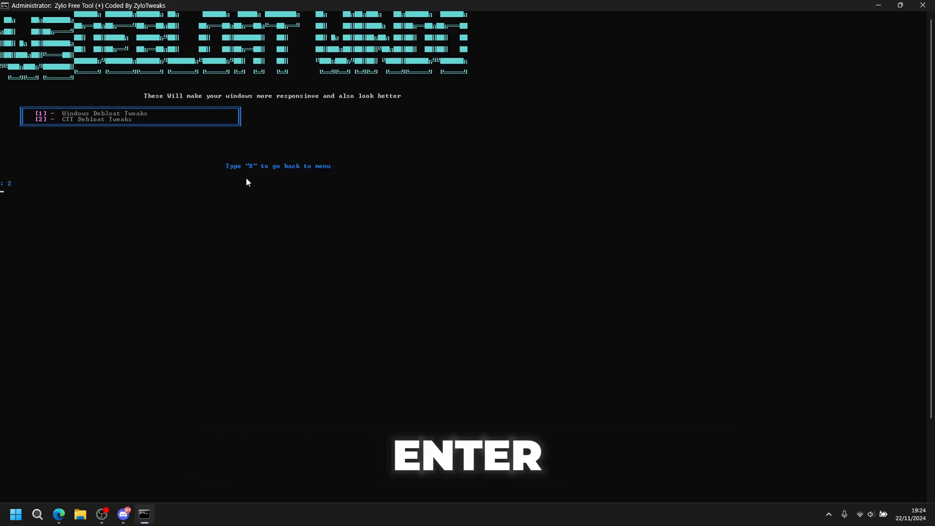
{"action": "key", "text": "enter"}
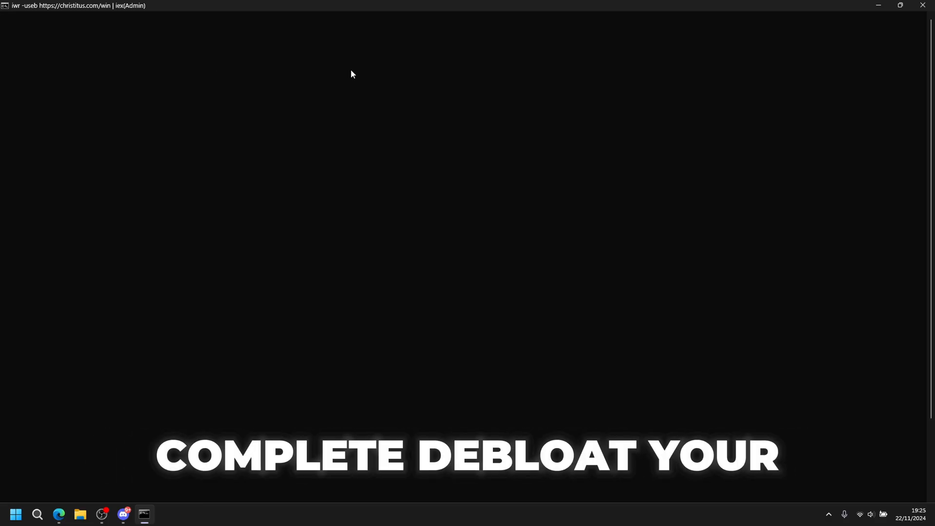
{"action": "mouse_move", "coordinate": [190, 68]}
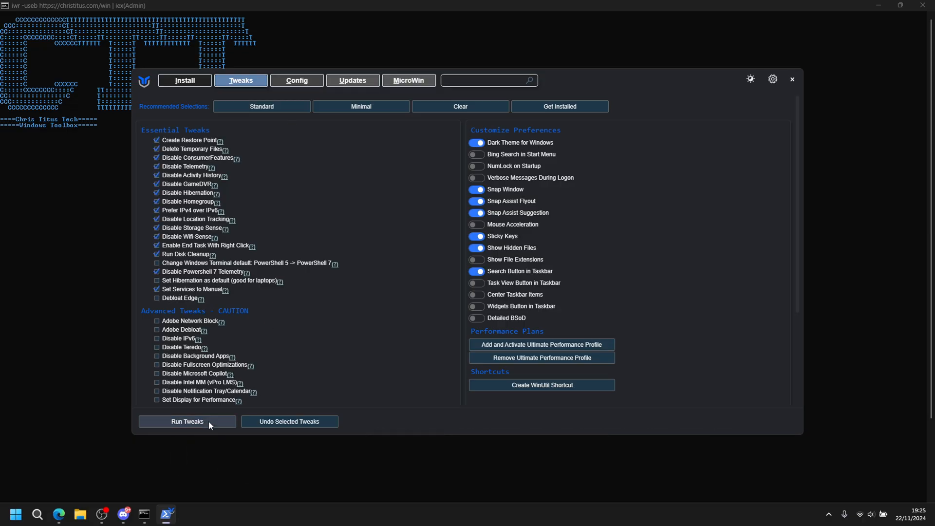
Run WinUtil's checked essential tweaks to completion and return to the Zylo menu
{"action": "left_click", "coordinate": [187, 421]}
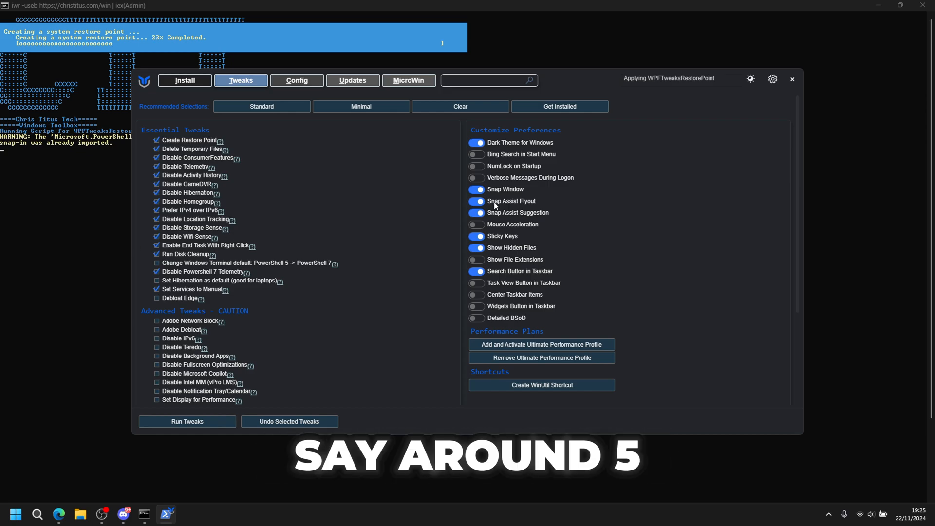
{"action": "mouse_move", "coordinate": [496, 203]}
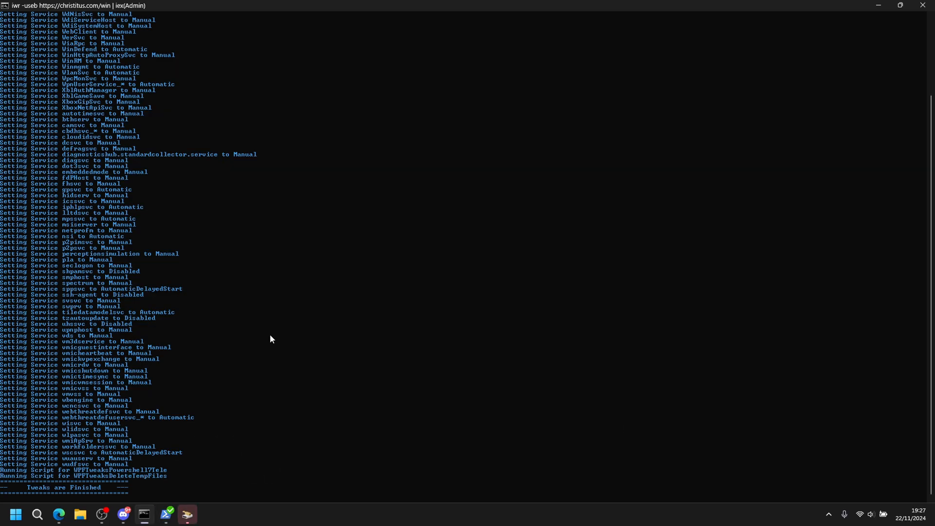
{"action": "mouse_move", "coordinate": [272, 352]}
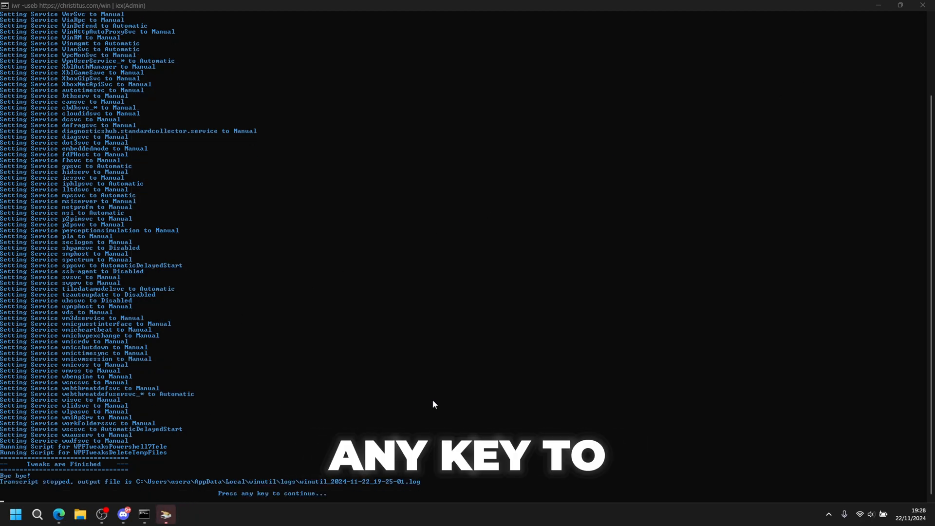
{"action": "key", "text": "enter"}
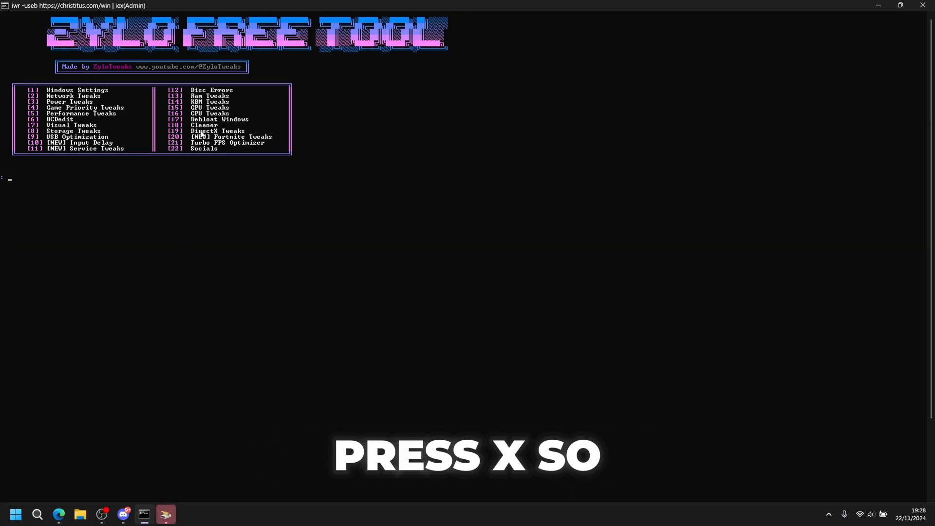
Run the Cleaner, dismissing the low disk space notice, and return to the main menu
{"action": "type", "text": "1"}
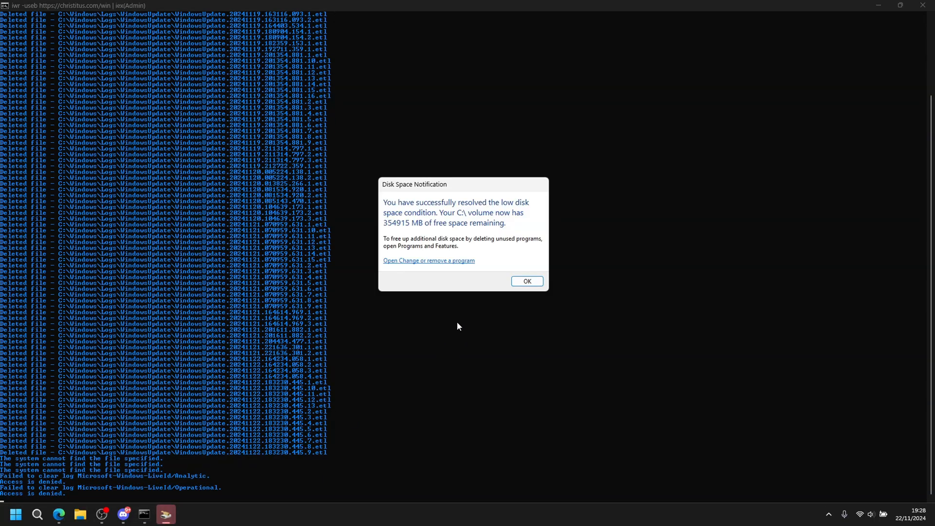
{"action": "left_click", "coordinate": [526, 280]}
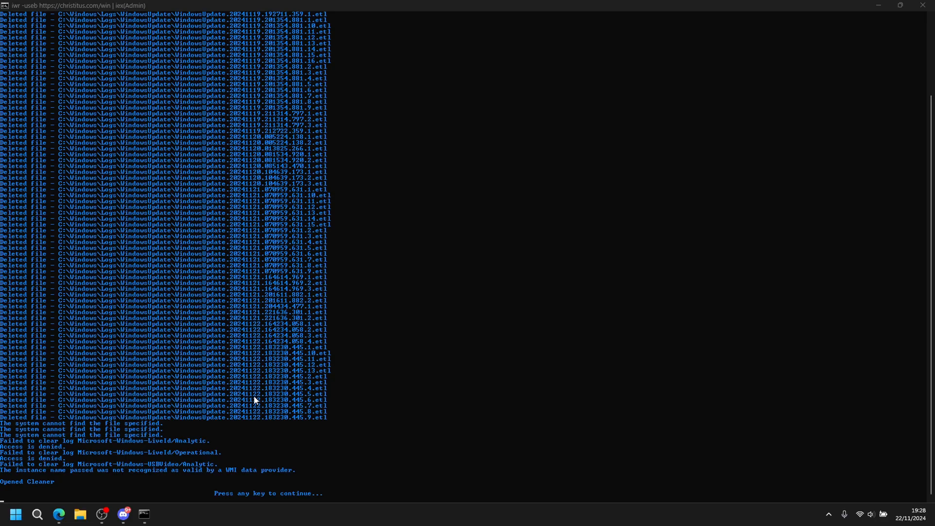
{"action": "key", "text": "enter"}
{"action": "type", "text": "19"}
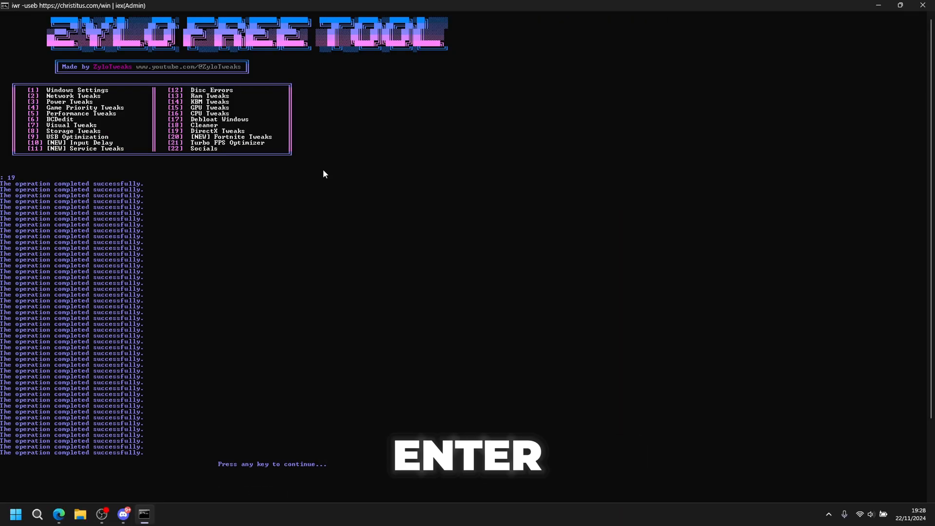
Finish the DirectX Tweaks, then run the Fortnite Tweaks (option 20)
{"action": "key", "text": "enter"}
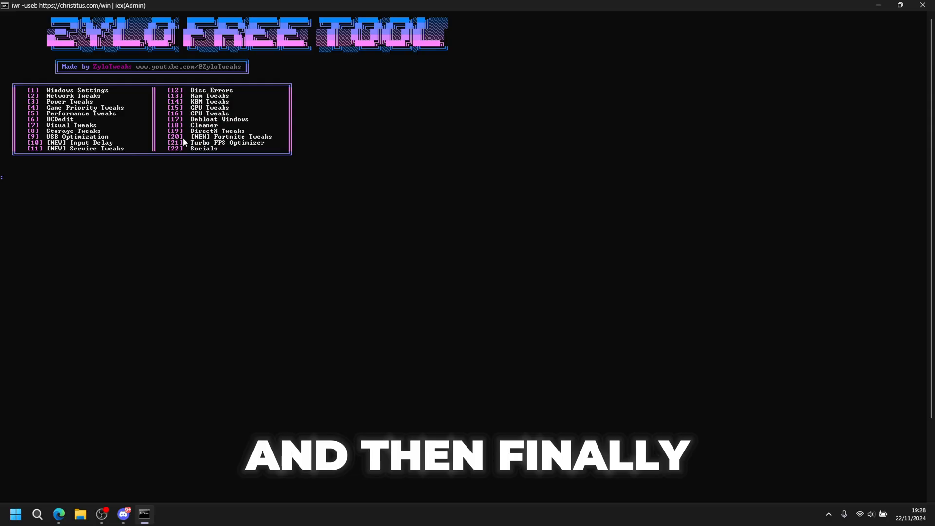
{"action": "type", "text": "20"}
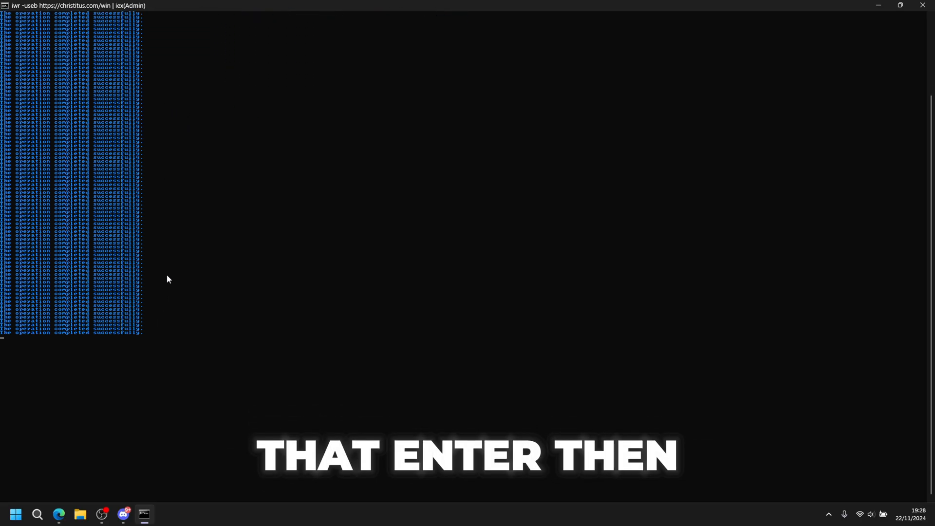
{"action": "key", "text": "enter"}
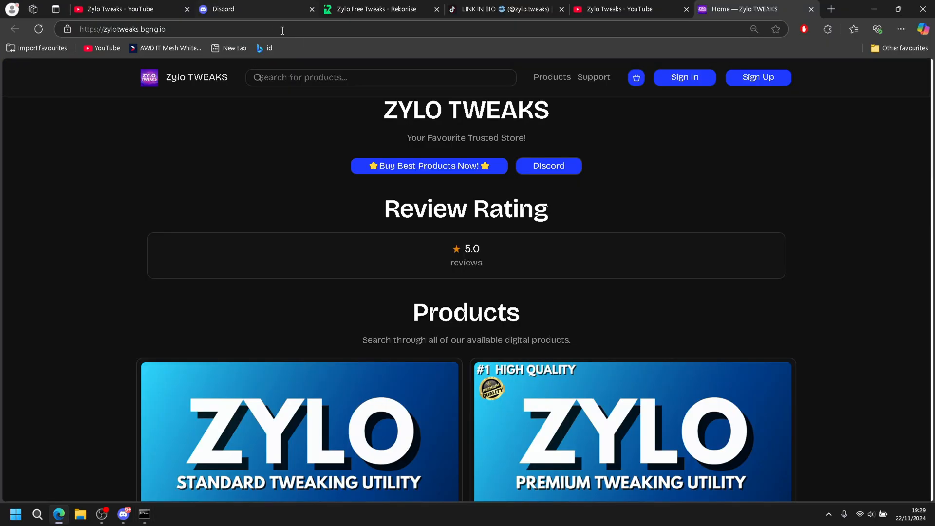
{"action": "scroll", "scroll_direction": "down", "scroll_amount": 3}
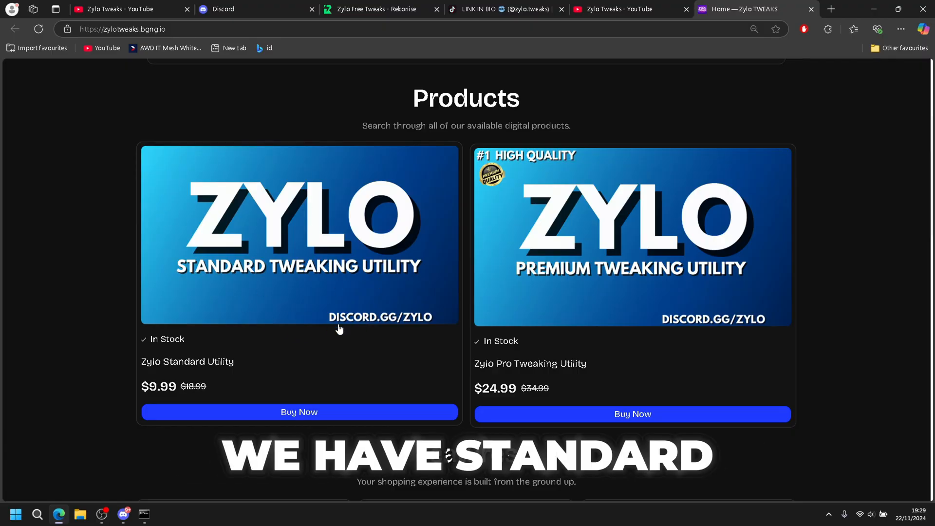
{"action": "scroll", "scroll_direction": "down", "scroll_amount": 3}
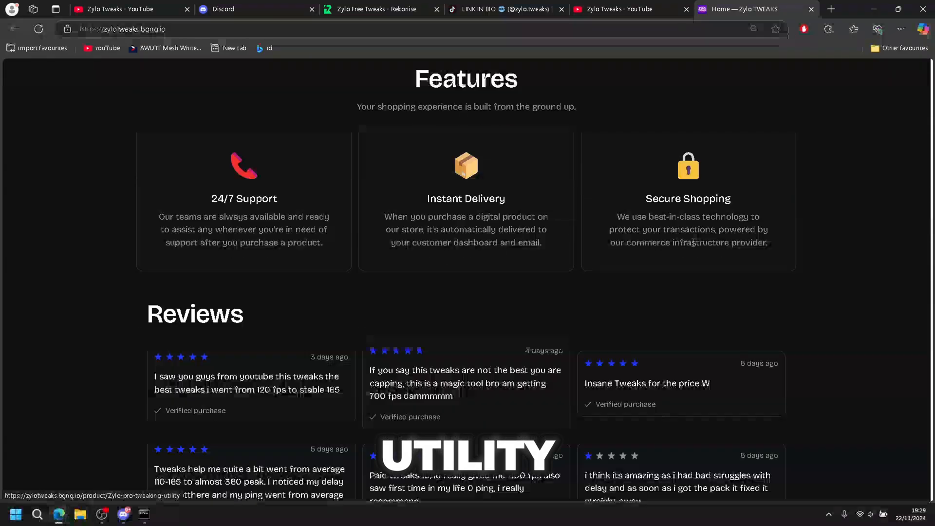
{"action": "scroll", "scroll_direction": "down", "scroll_amount": 3}
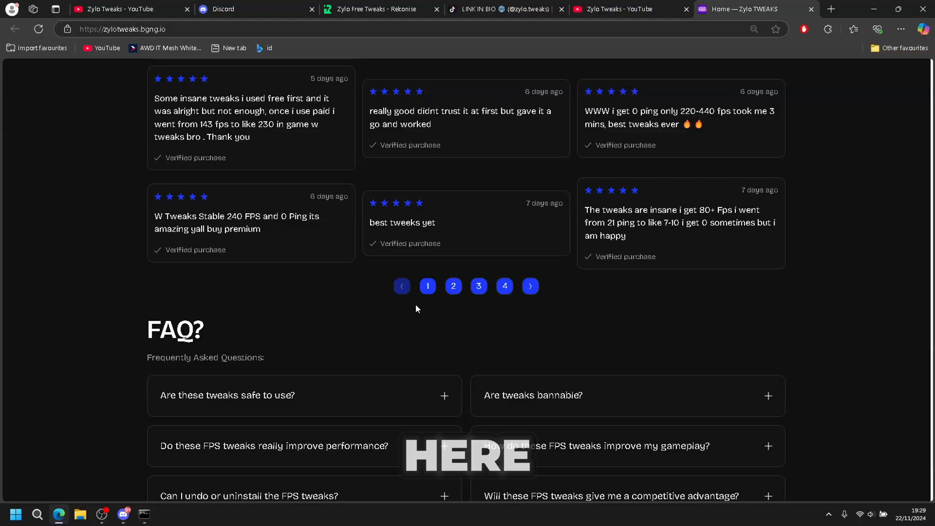
{"action": "scroll", "scroll_direction": "down", "scroll_amount": 3}
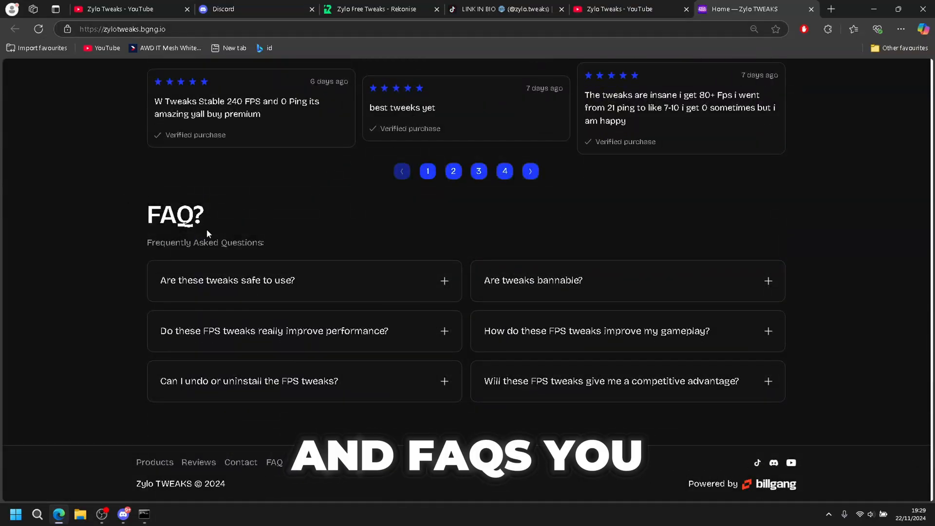
{"action": "scroll", "scroll_direction": "up", "scroll_amount": 3}
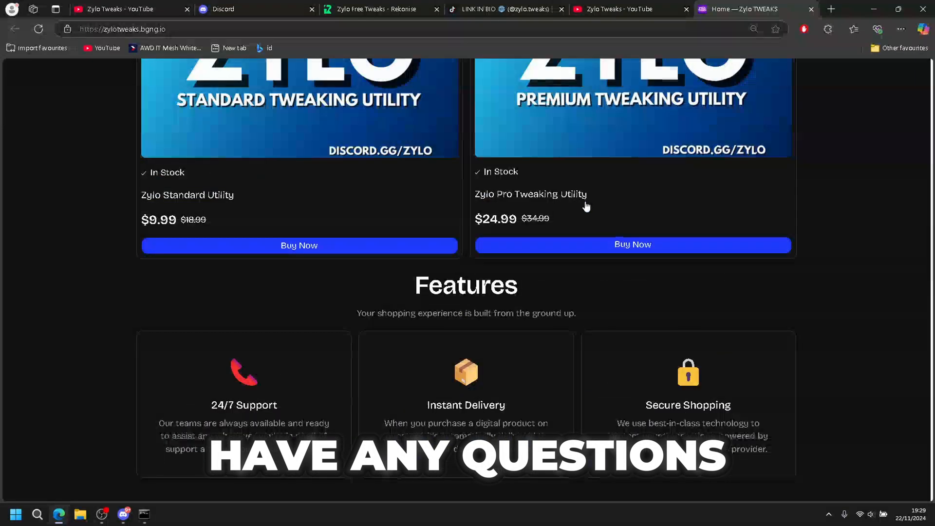
{"action": "scroll", "scroll_direction": "up", "scroll_amount": 3}
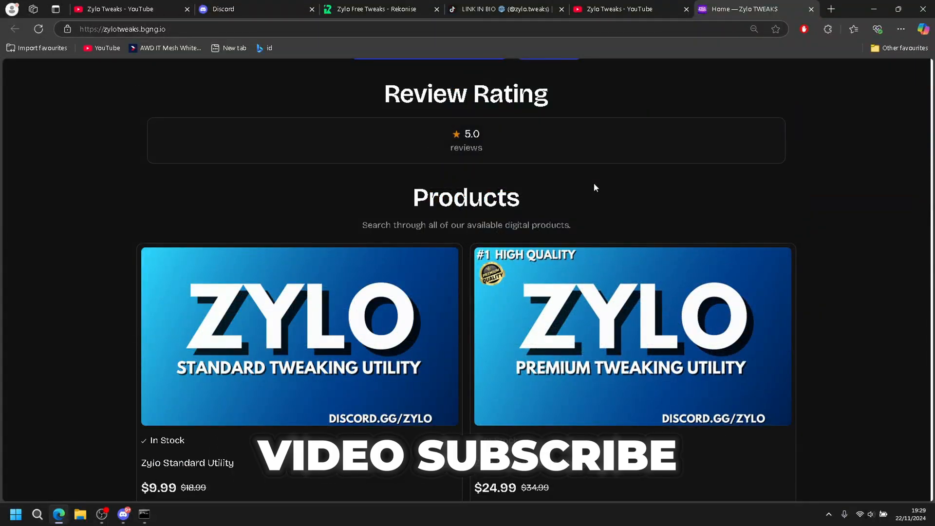